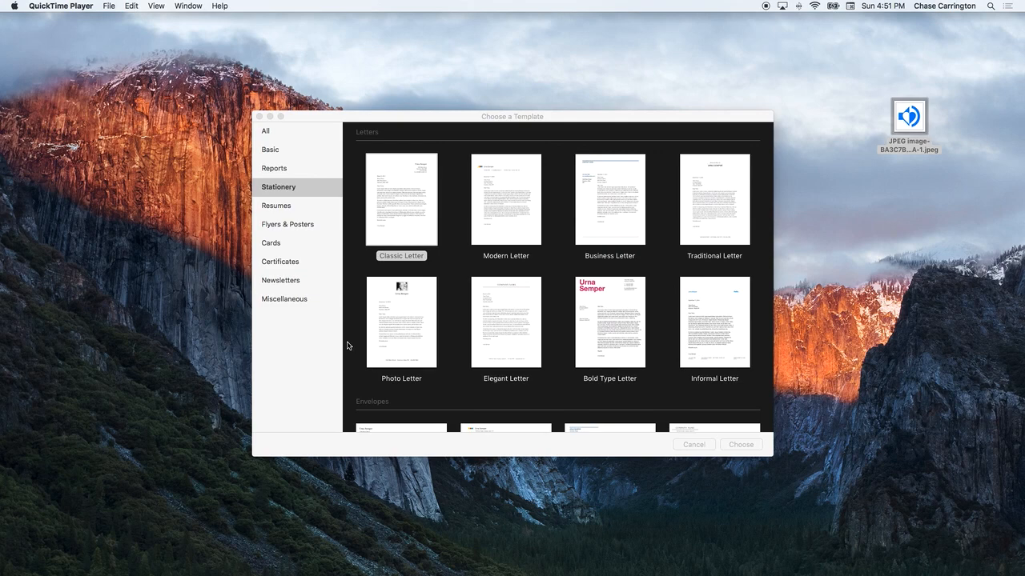
{"action": "mouse_move", "coordinate": [386, 167]}
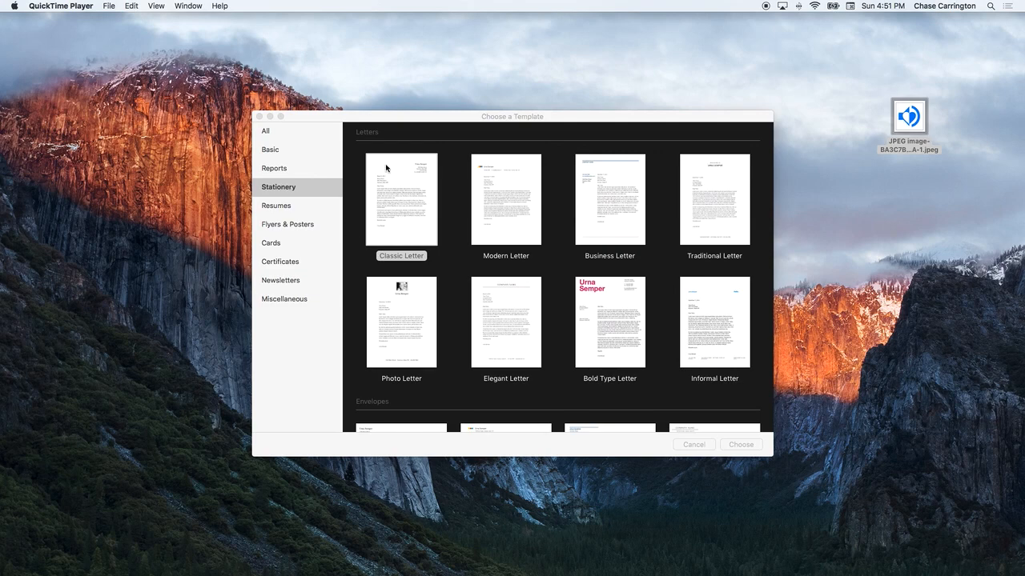
{"action": "mouse_move", "coordinate": [372, 167]}
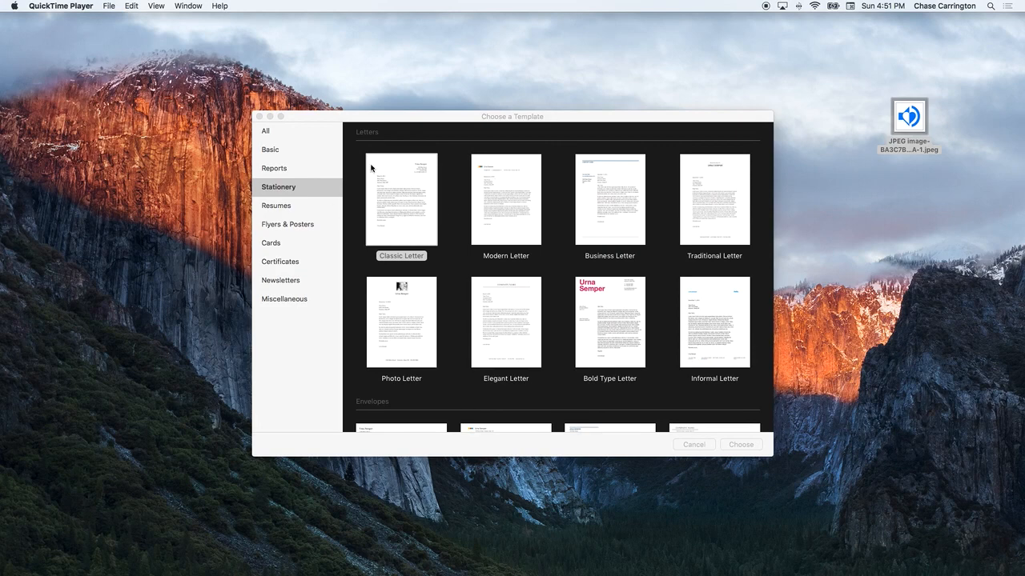
{"action": "mouse_move", "coordinate": [326, 246]}
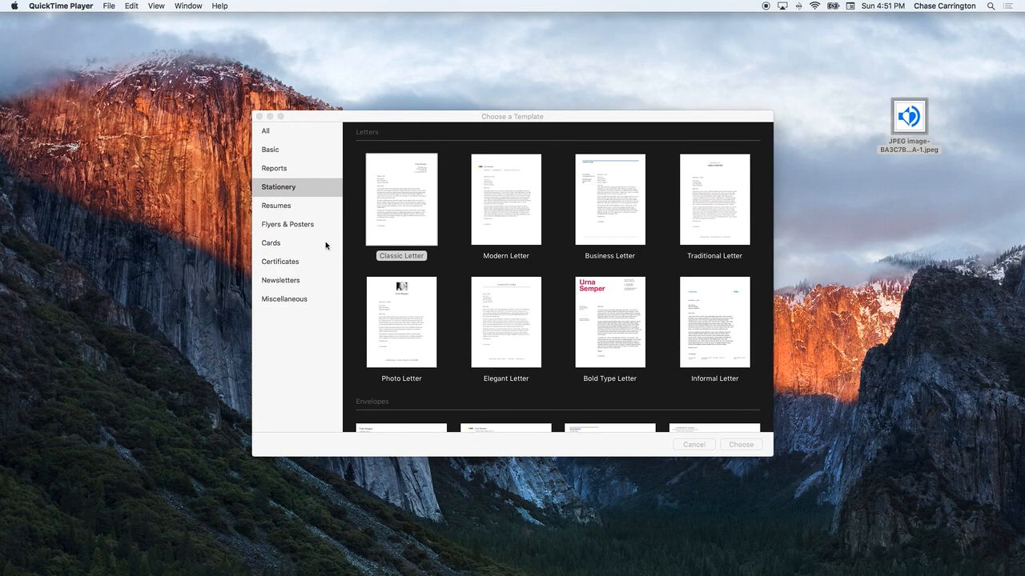
Show the Stationery templates and select Modern Business Cards
{"action": "left_click", "coordinate": [109, 5]}
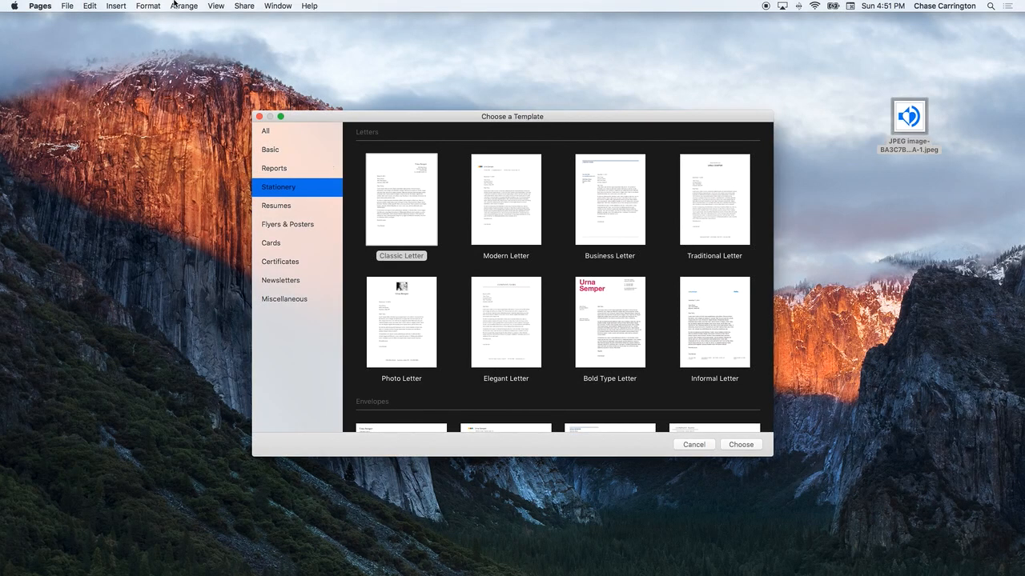
{"action": "left_click", "coordinate": [68, 6]}
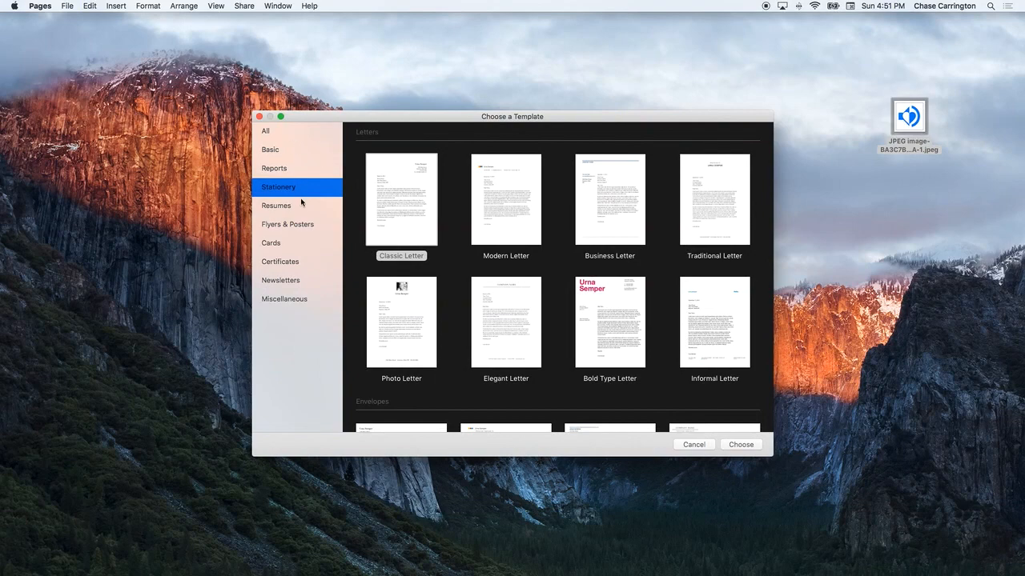
{"action": "scroll", "scroll_direction": "down", "scroll_amount": 3}
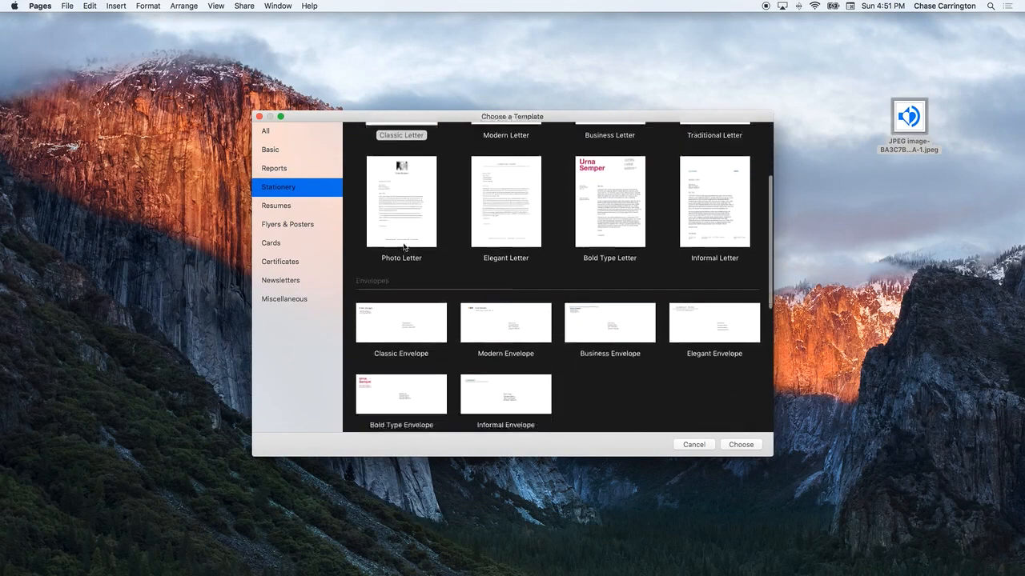
{"action": "scroll", "scroll_direction": "down", "scroll_amount": 3}
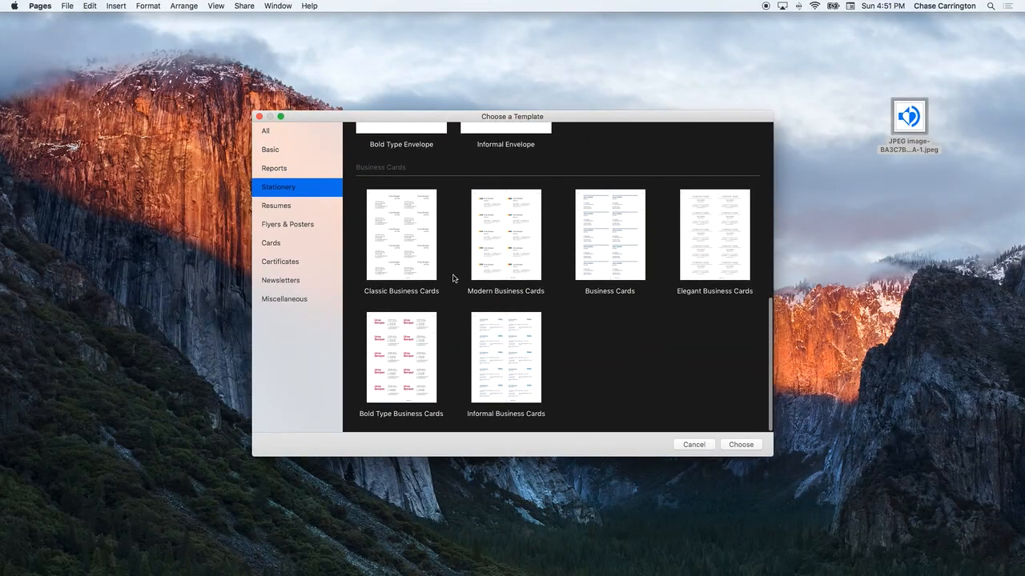
{"action": "left_click", "coordinate": [505, 235]}
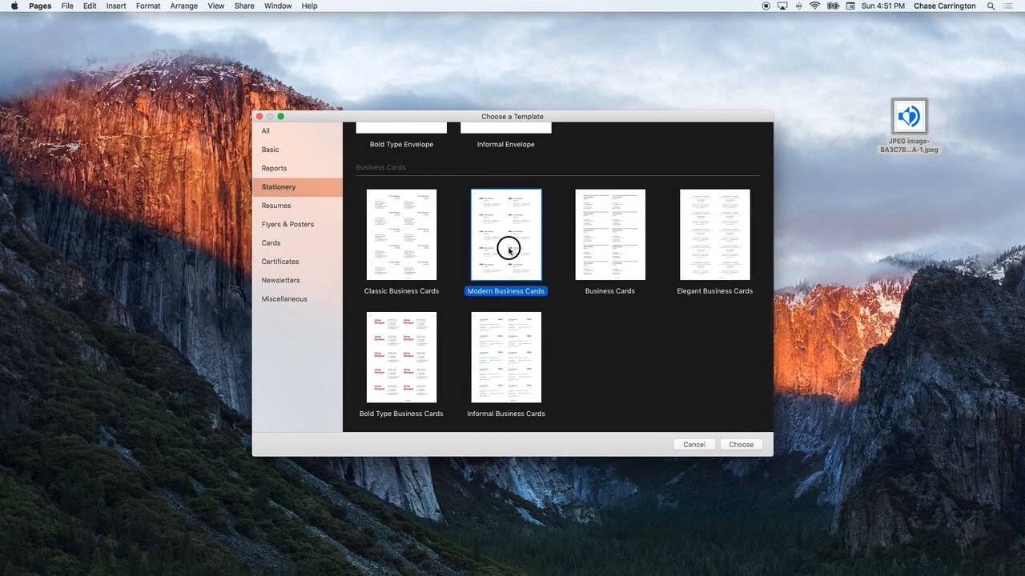
Create the business card sheet and select the first card's coloured logo squares
{"action": "left_click", "coordinate": [739, 444]}
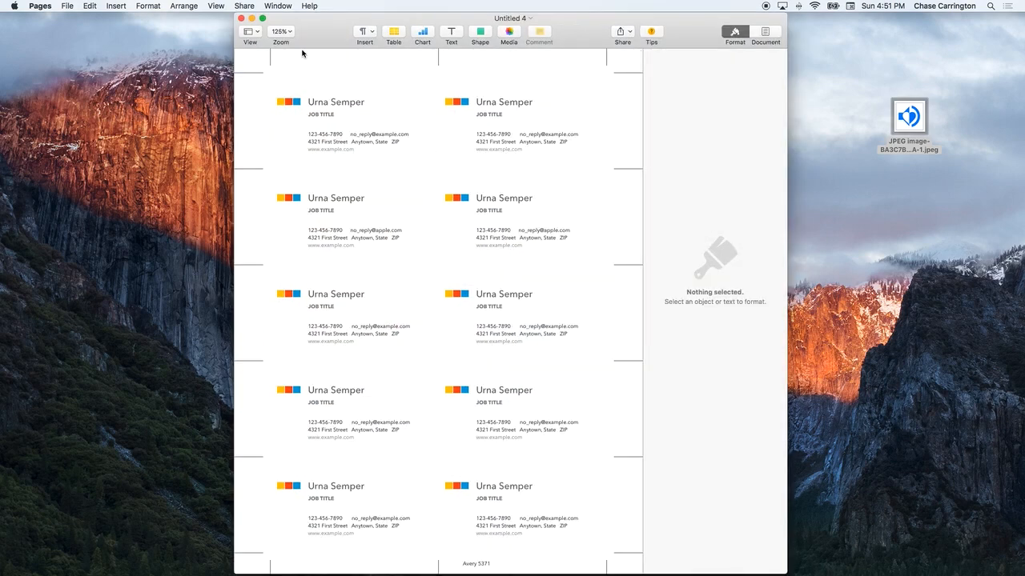
{"action": "mouse_move", "coordinate": [322, 155]}
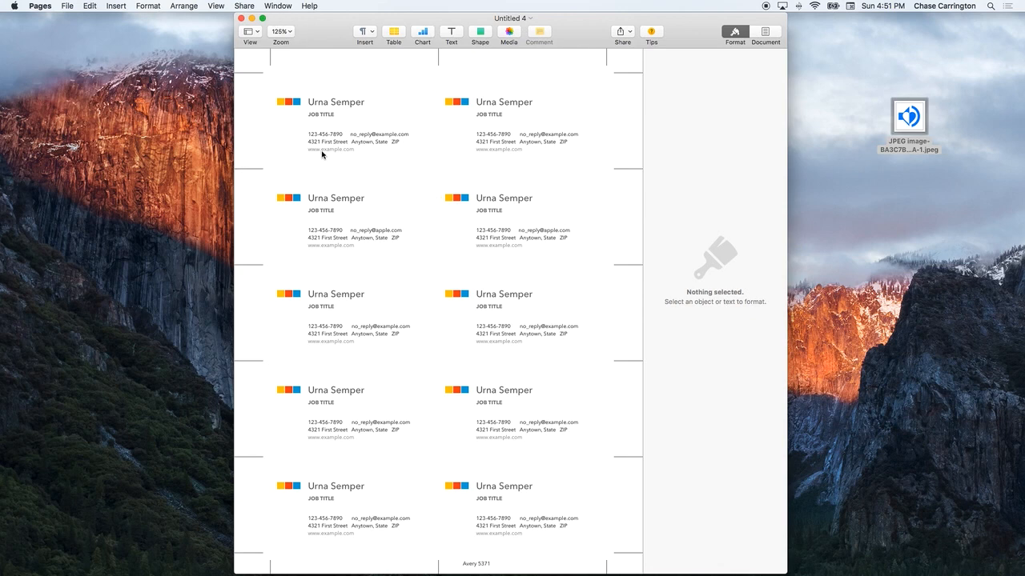
{"action": "mouse_move", "coordinate": [345, 104]}
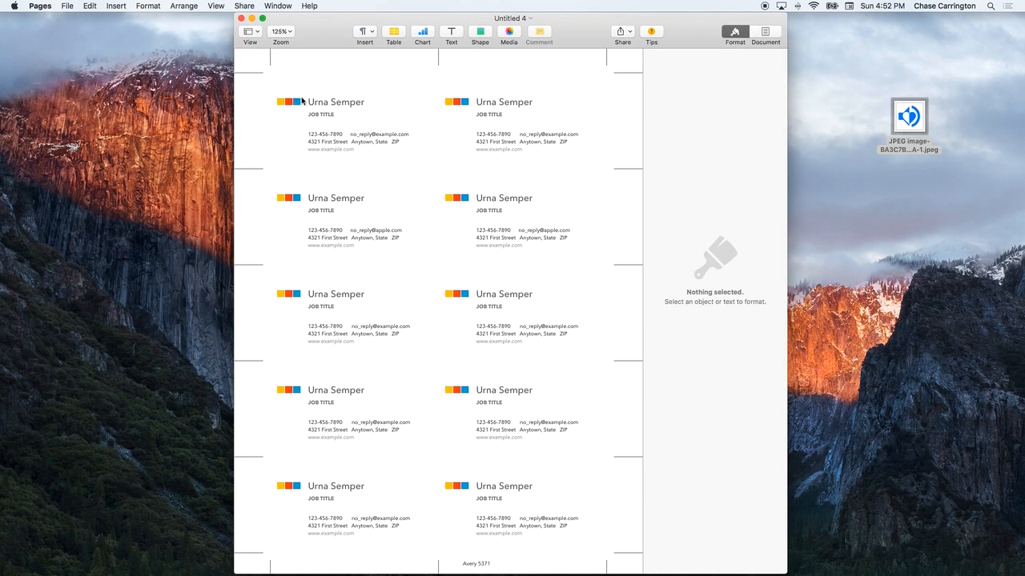
{"action": "left_click", "coordinate": [288, 102]}
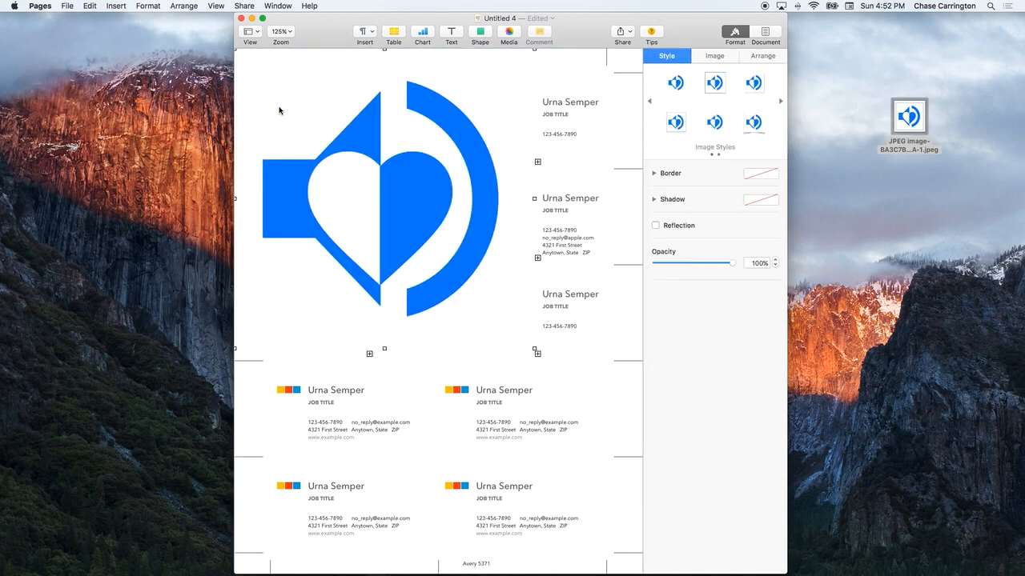
{"action": "mouse_move", "coordinate": [522, 346]}
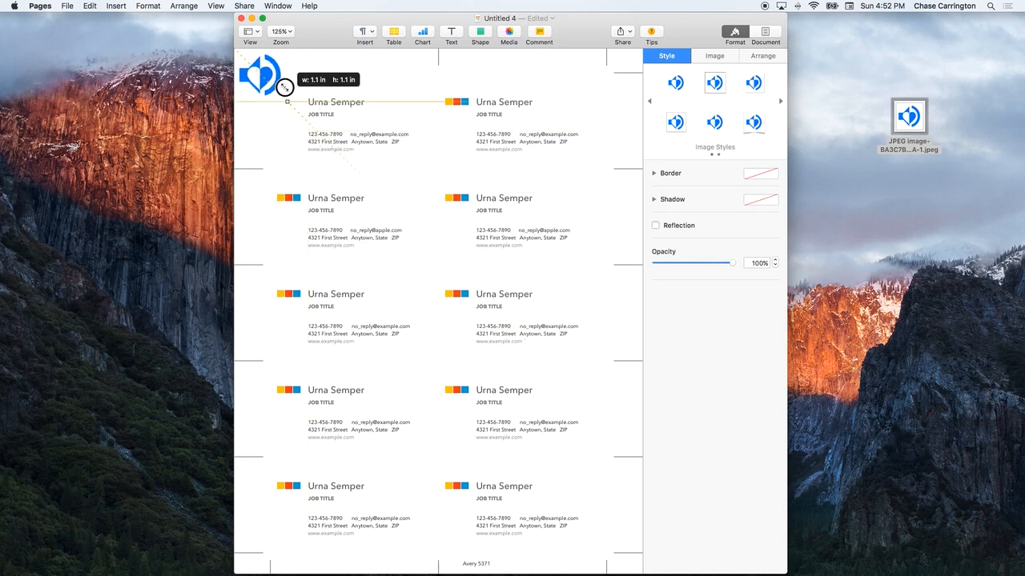
Shrink the blue logo to about 0.46 in and align it beside the first card's name
{"action": "left_click_drag", "start_coordinate": [284, 88], "coordinate": [261, 68]}
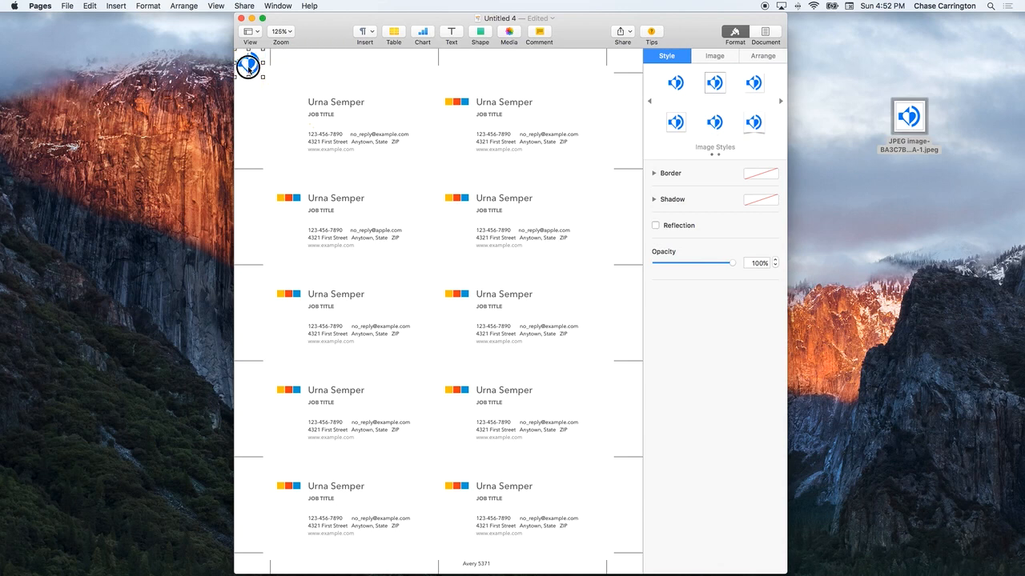
{"action": "left_click_drag", "start_coordinate": [248, 66], "coordinate": [289, 122]}
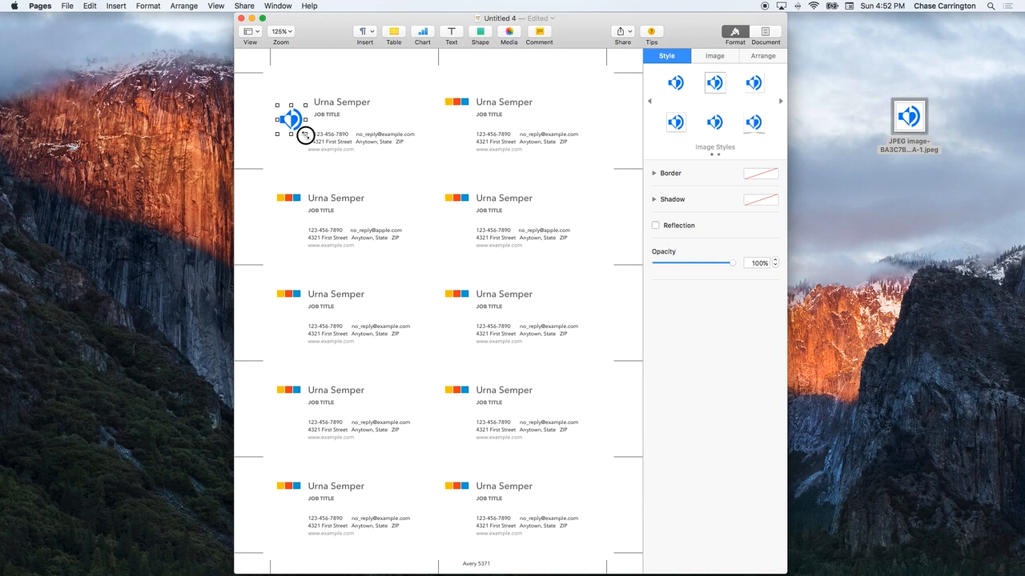
{"action": "left_click_drag", "start_coordinate": [304, 135], "coordinate": [287, 117]}
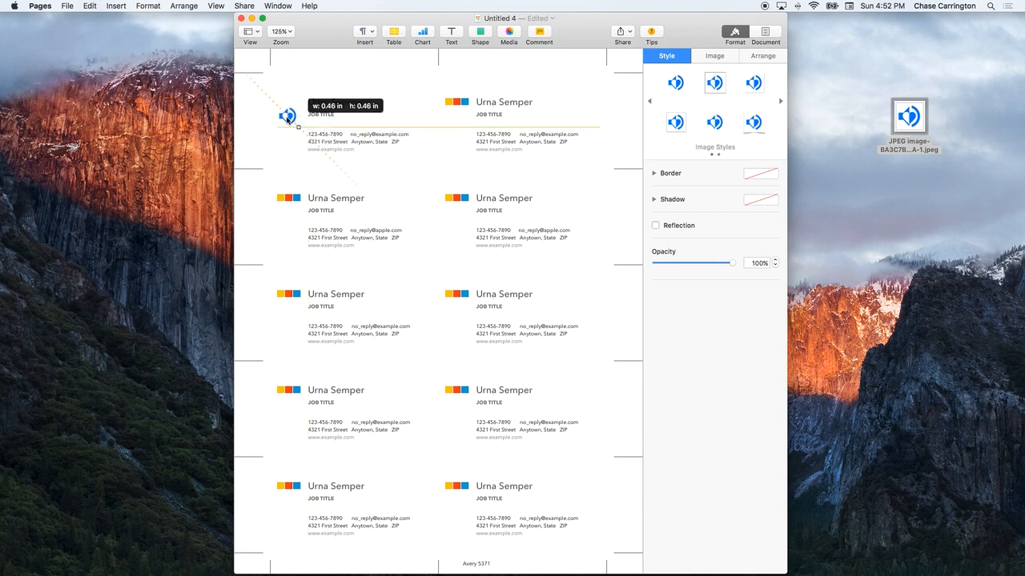
{"action": "left_click_drag", "start_coordinate": [286, 116], "coordinate": [285, 105]}
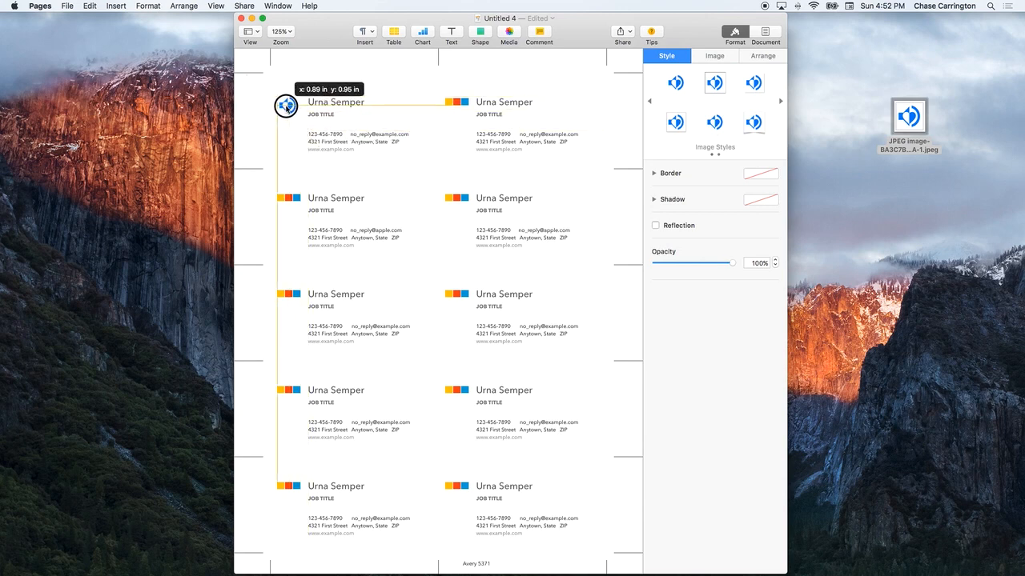
{"action": "left_click_drag", "start_coordinate": [286, 104], "coordinate": [287, 108]}
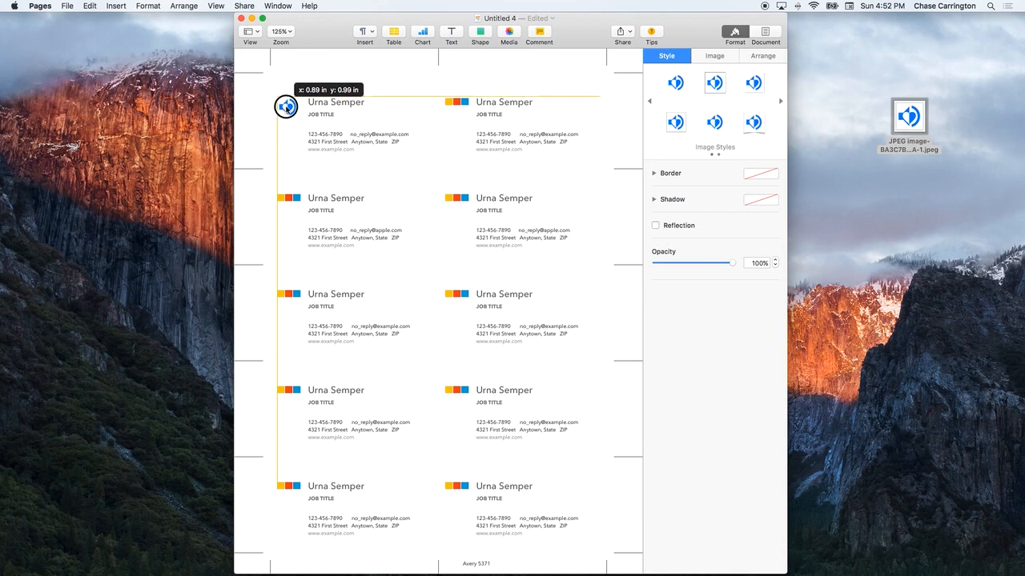
{"action": "left_click_drag", "start_coordinate": [286, 103], "coordinate": [286, 106]}
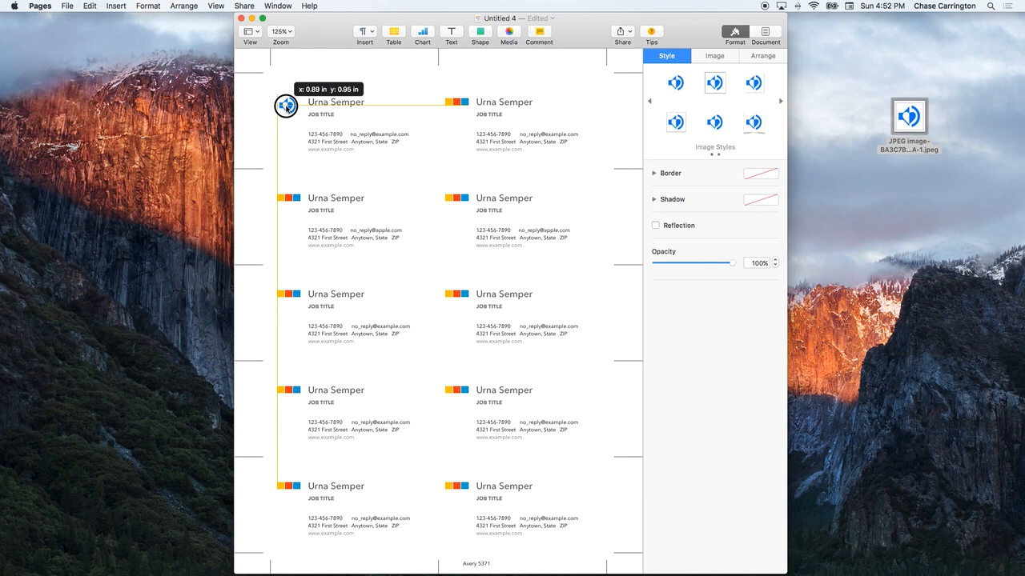
{"action": "left_click_drag", "start_coordinate": [285, 108], "coordinate": [286, 103]}
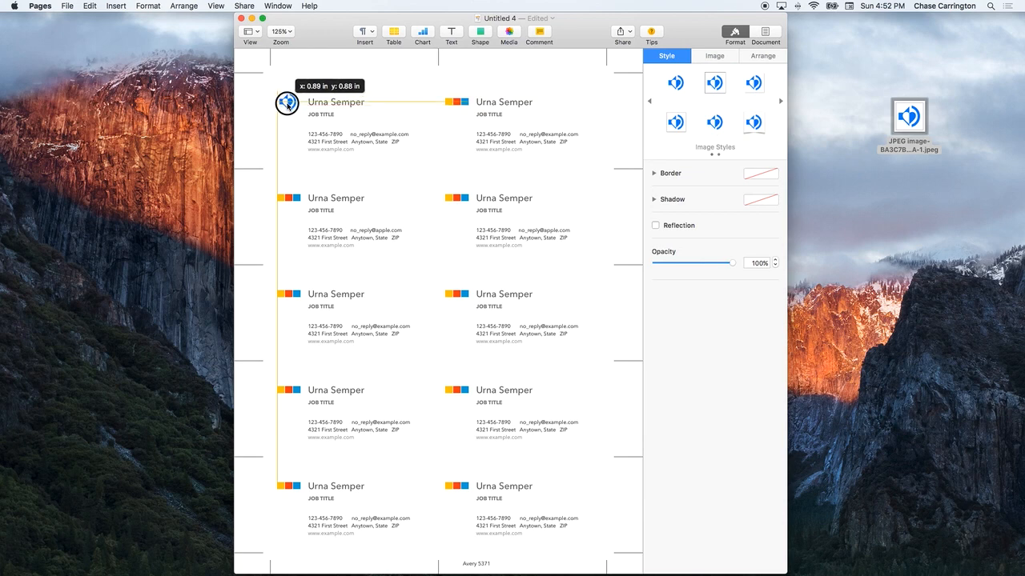
{"action": "left_click_drag", "start_coordinate": [286, 103], "coordinate": [287, 107]}
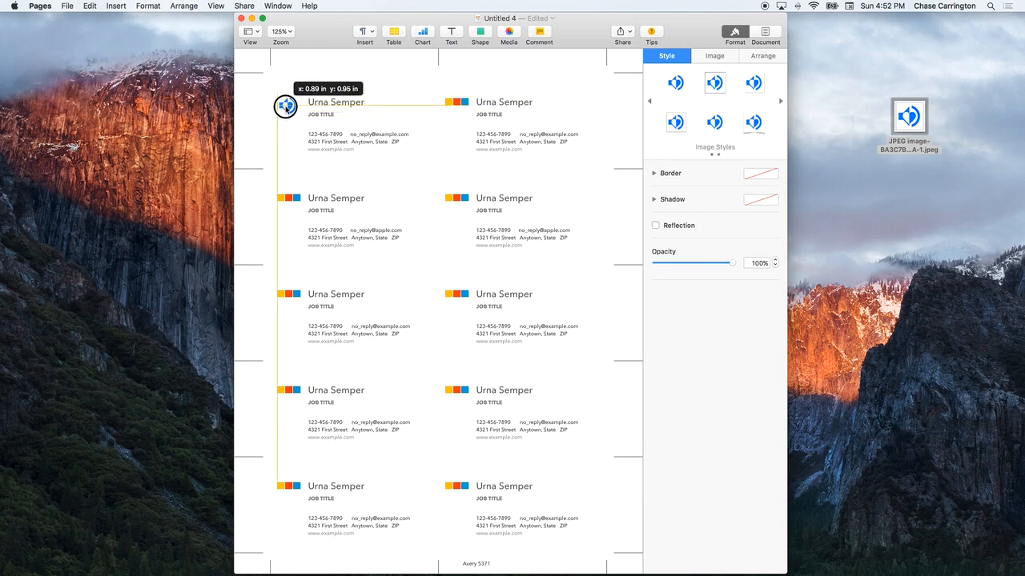
{"action": "left_click_drag", "start_coordinate": [285, 107], "coordinate": [285, 108]}
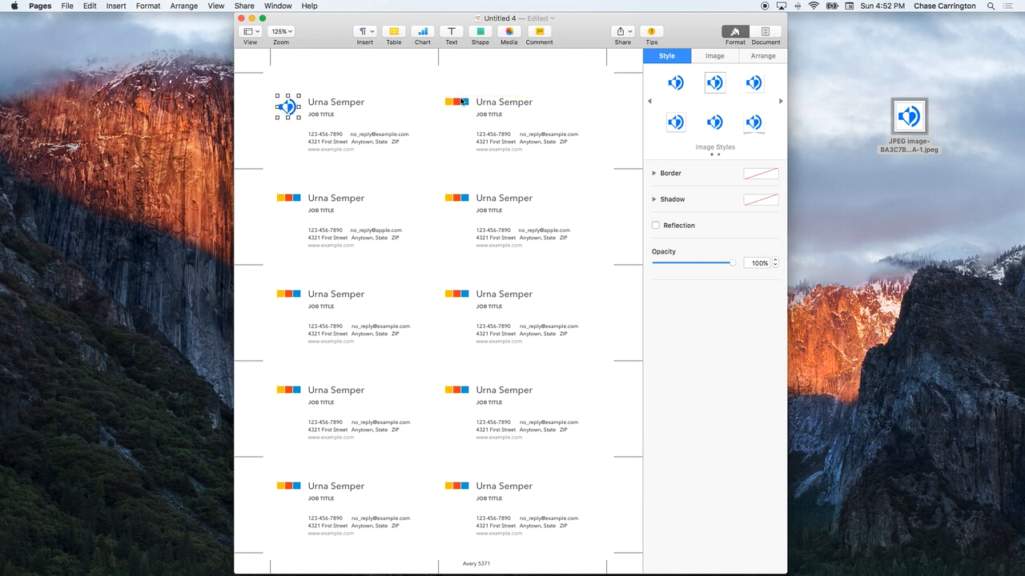
Place a copy of the blue logo in the second card's logo spot, then check the next page
{"action": "left_click", "coordinate": [762, 56]}
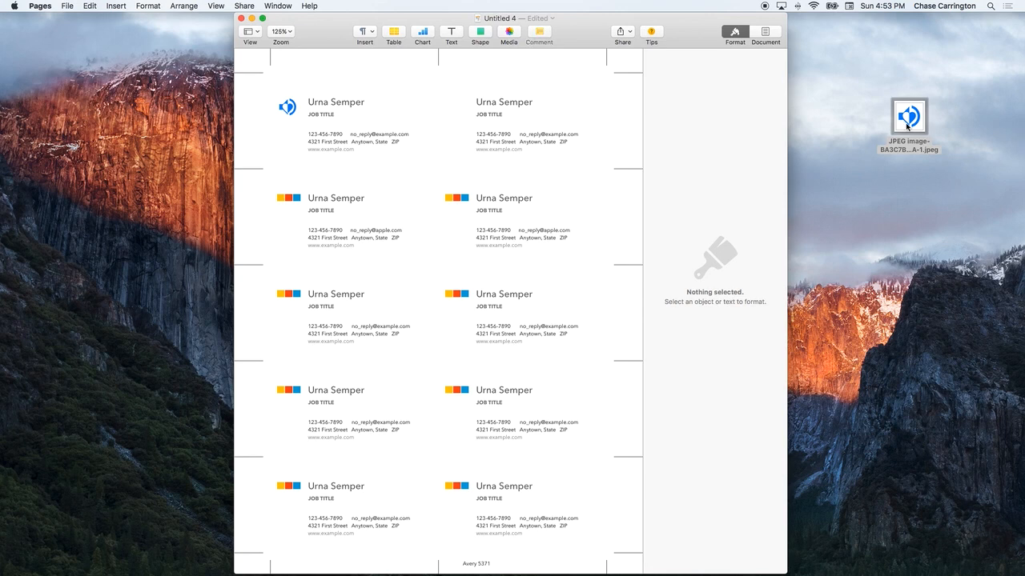
{"action": "left_click", "coordinate": [287, 106]}
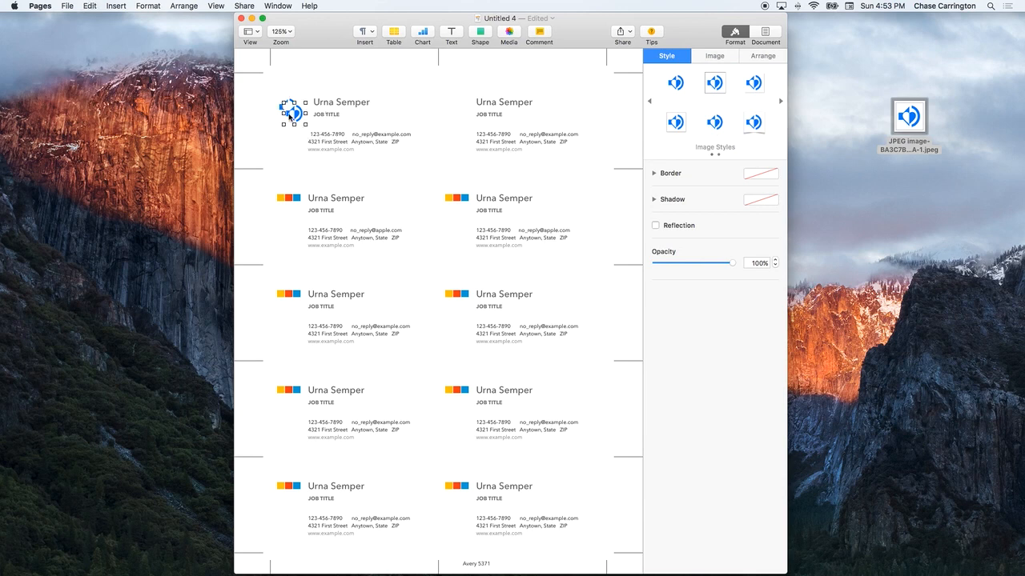
{"action": "left_click_drag", "start_coordinate": [292, 111], "coordinate": [444, 110]}
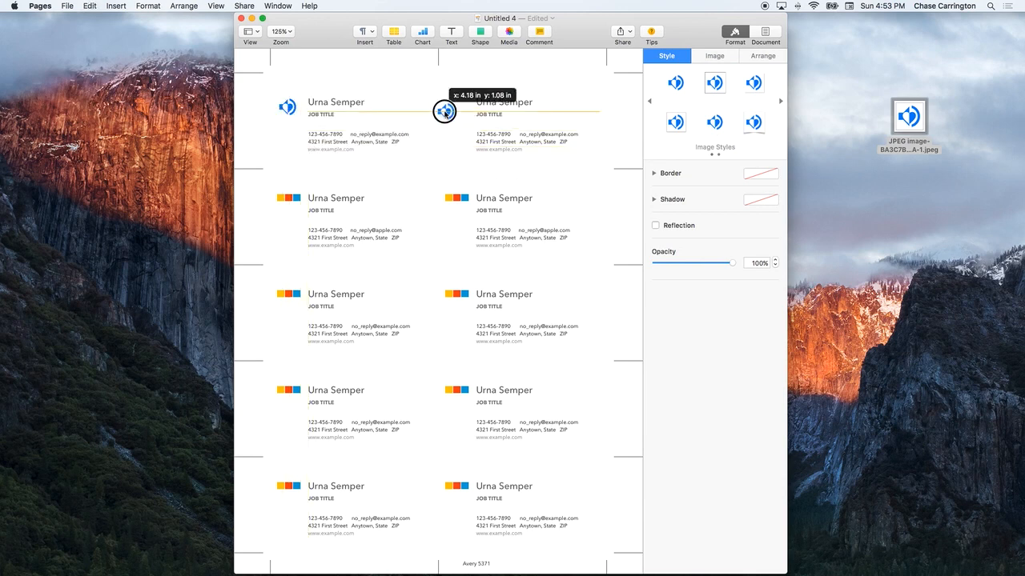
{"action": "left_click_drag", "start_coordinate": [445, 110], "coordinate": [458, 107]}
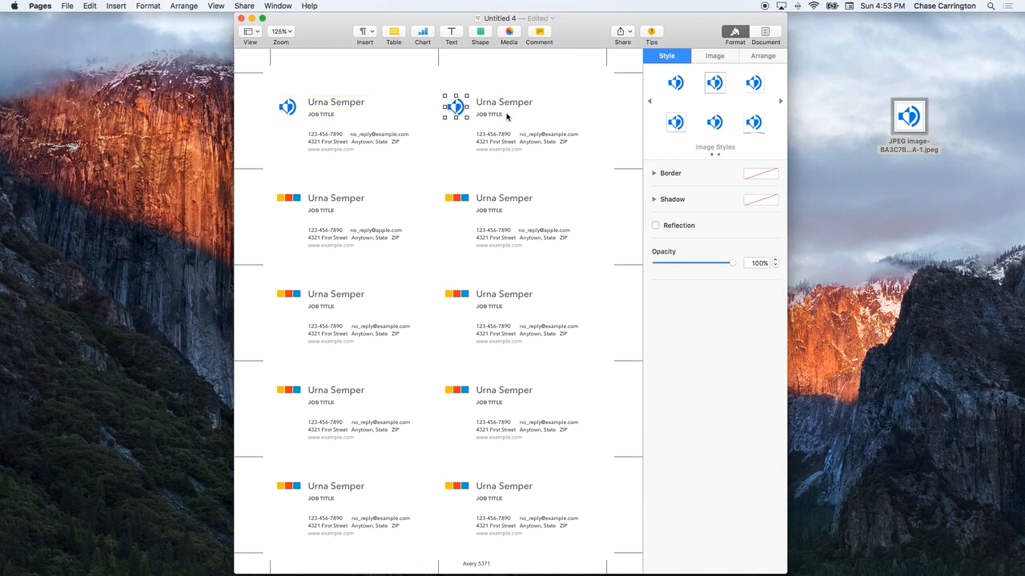
{"action": "mouse_move", "coordinate": [337, 159]}
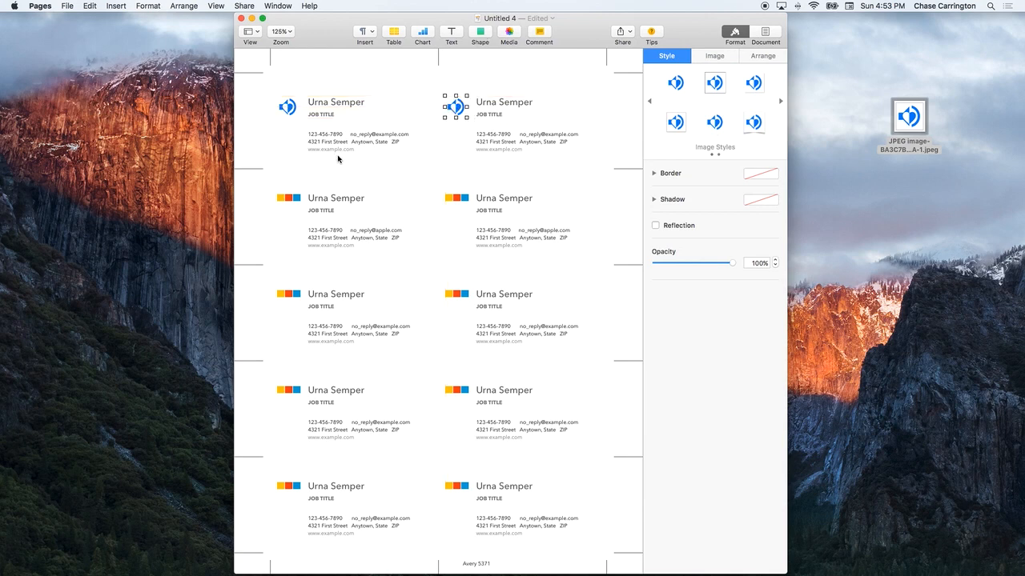
{"action": "scroll", "scroll_direction": "down", "scroll_amount": 3}
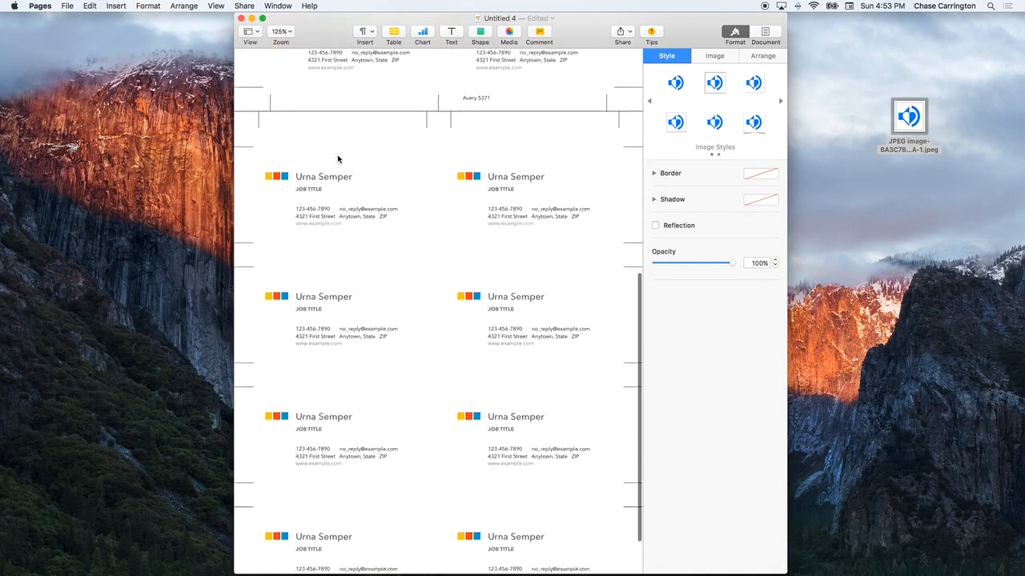
{"action": "scroll", "scroll_direction": "down", "scroll_amount": 3}
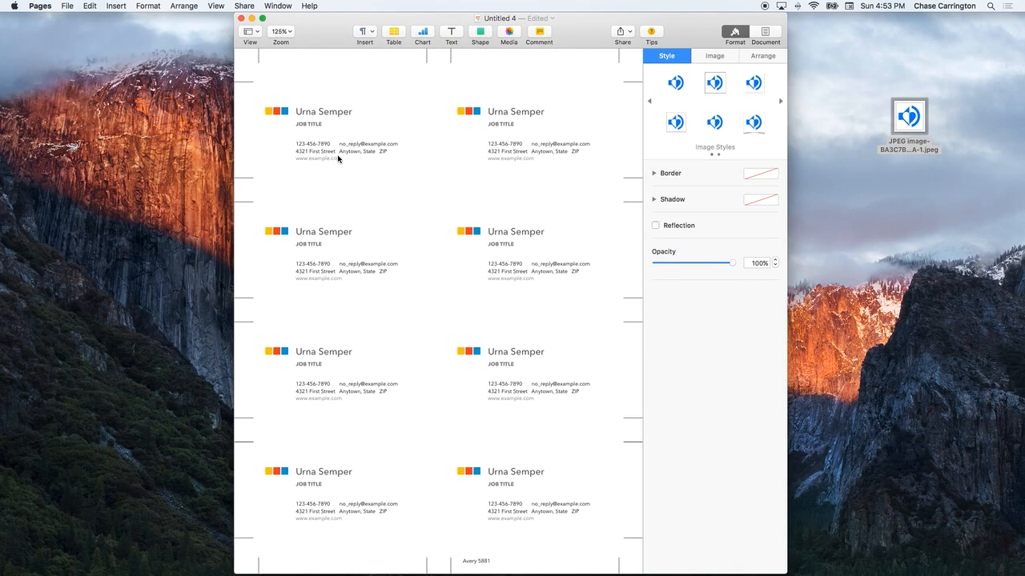
{"action": "scroll", "scroll_direction": "down", "scroll_amount": 3}
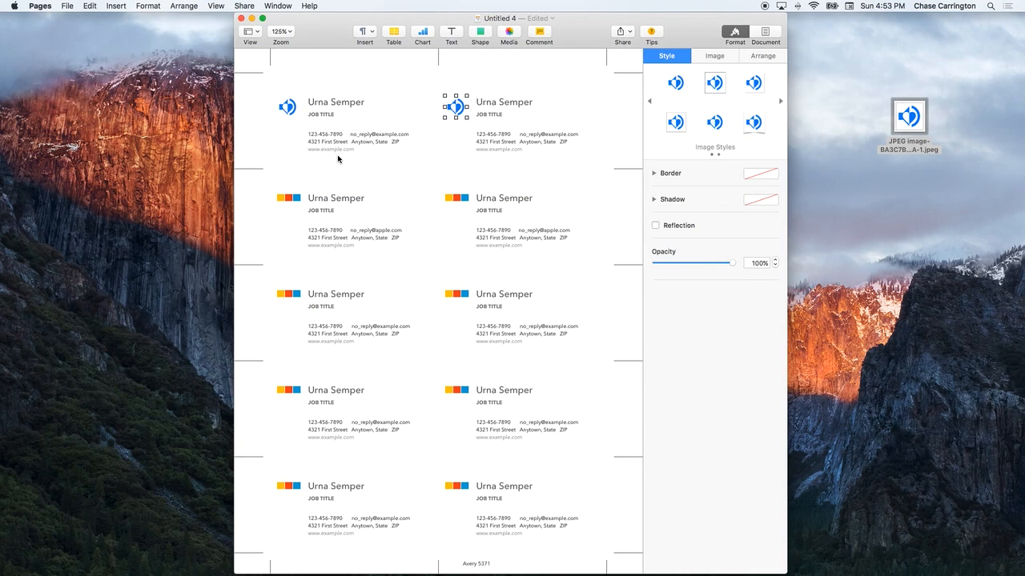
{"action": "left_click", "coordinate": [287, 105]}
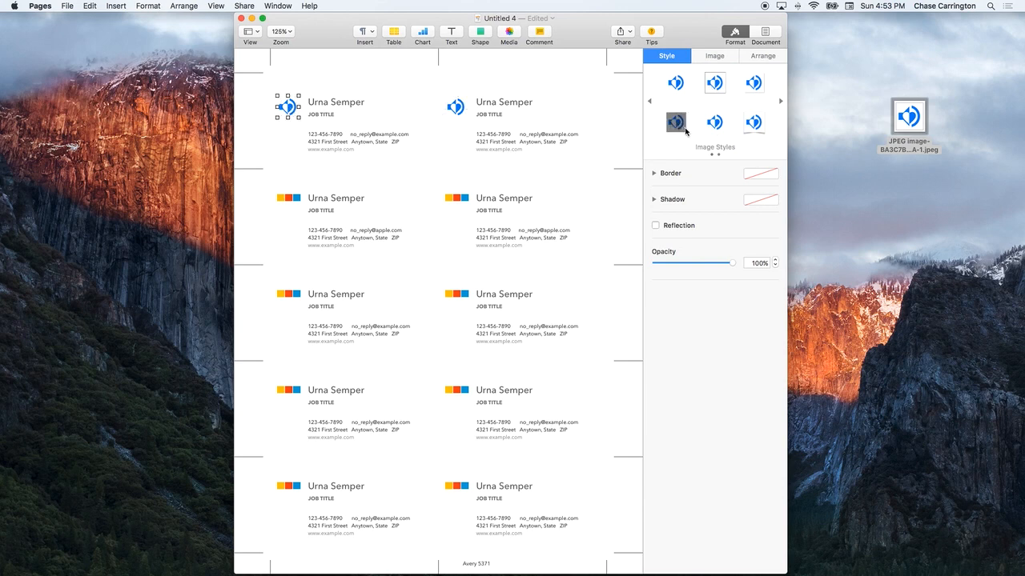
{"action": "left_click", "coordinate": [761, 56]}
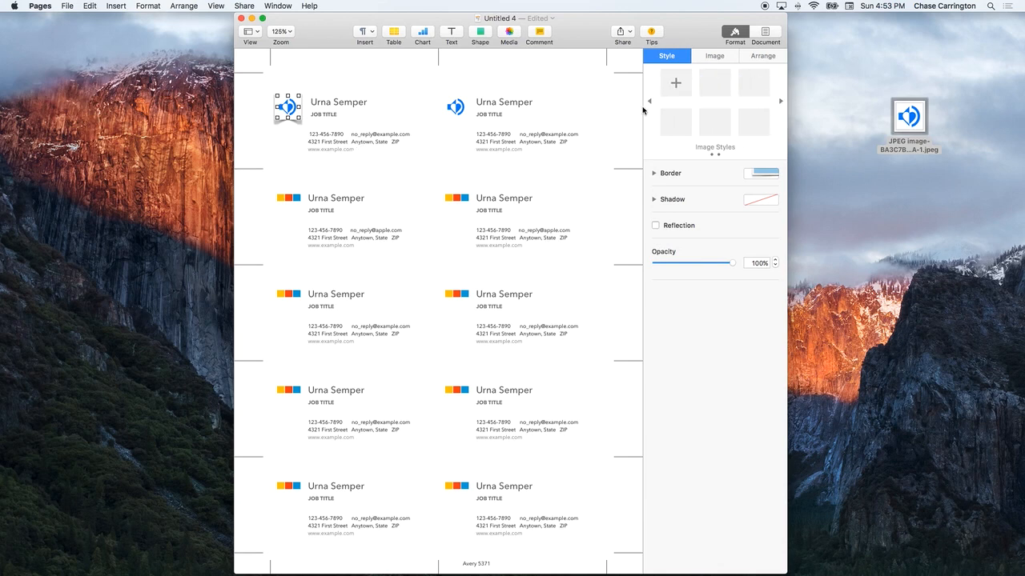
{"action": "left_click", "coordinate": [761, 174]}
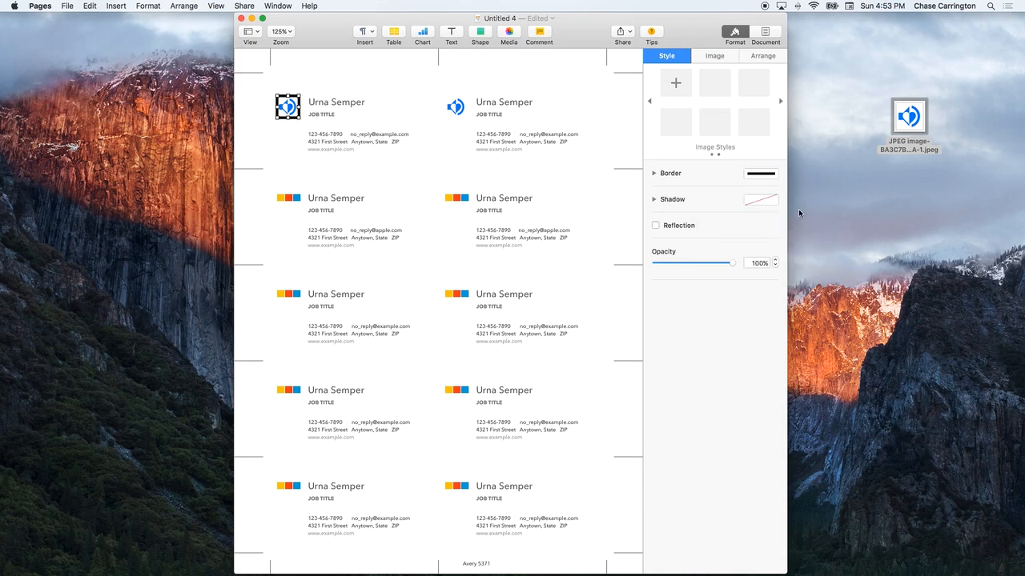
{"action": "left_click", "coordinate": [759, 173]}
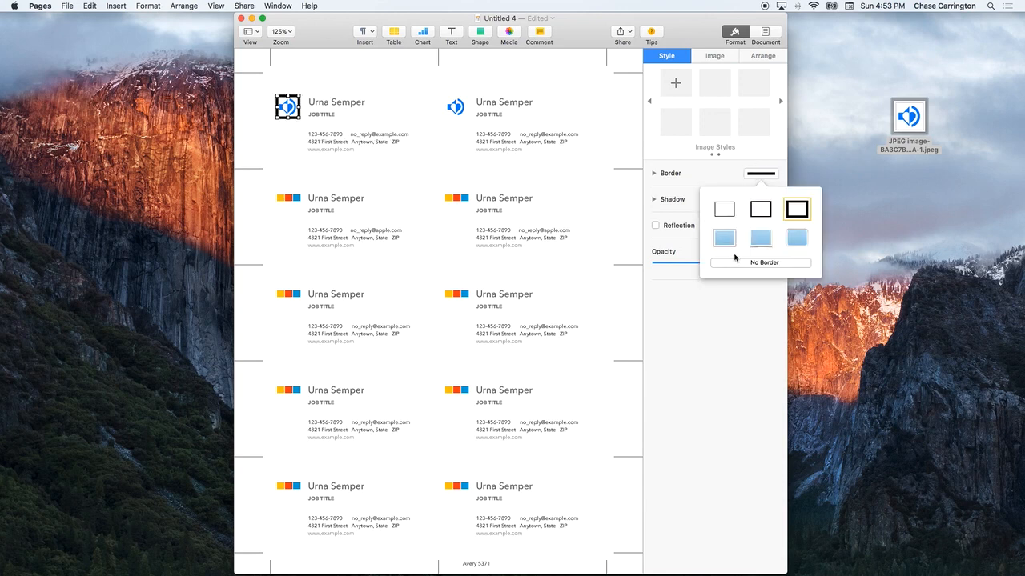
{"action": "left_click", "coordinate": [759, 263]}
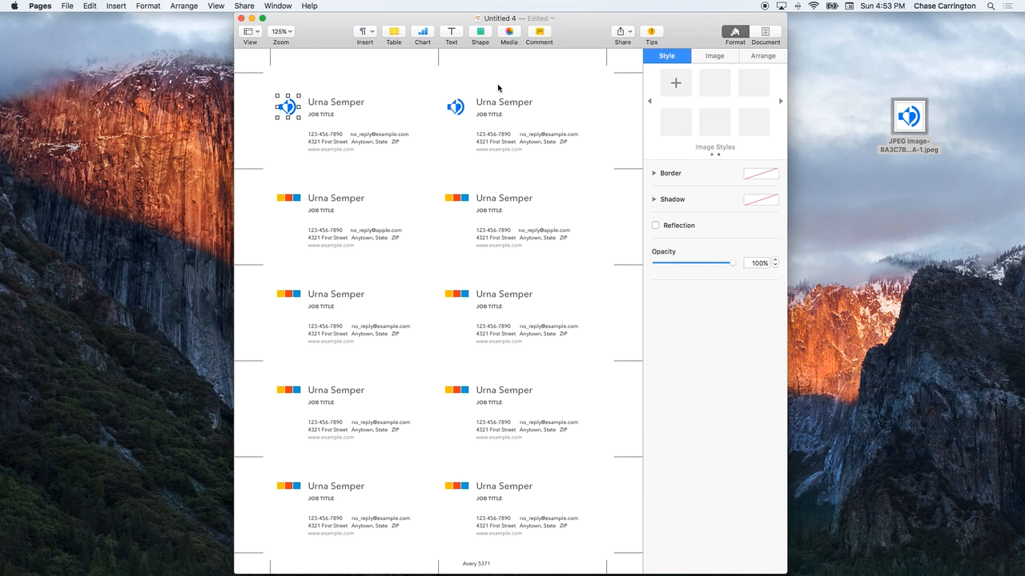
{"action": "left_click", "coordinate": [762, 56]}
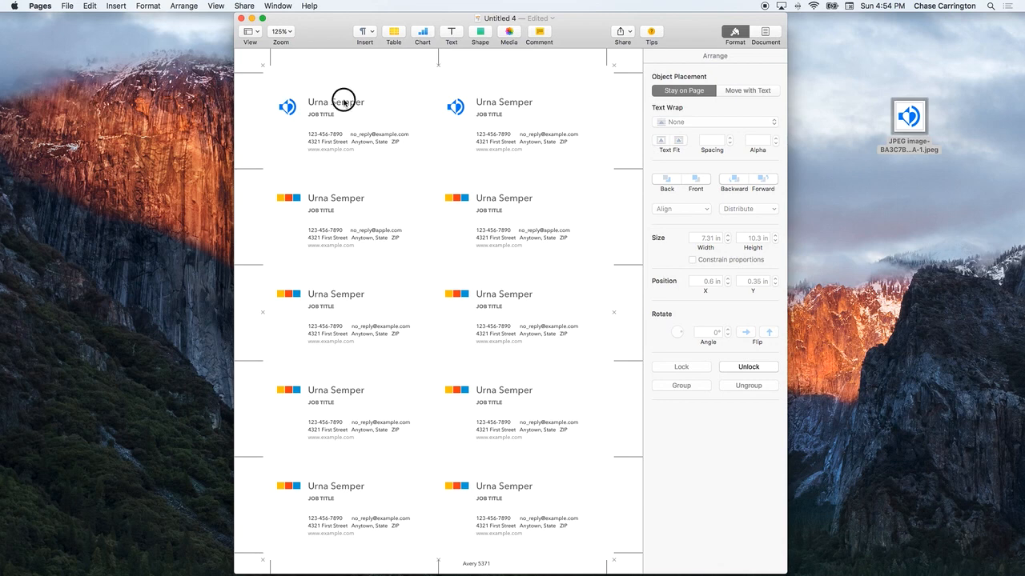
{"action": "left_click", "coordinate": [344, 102]}
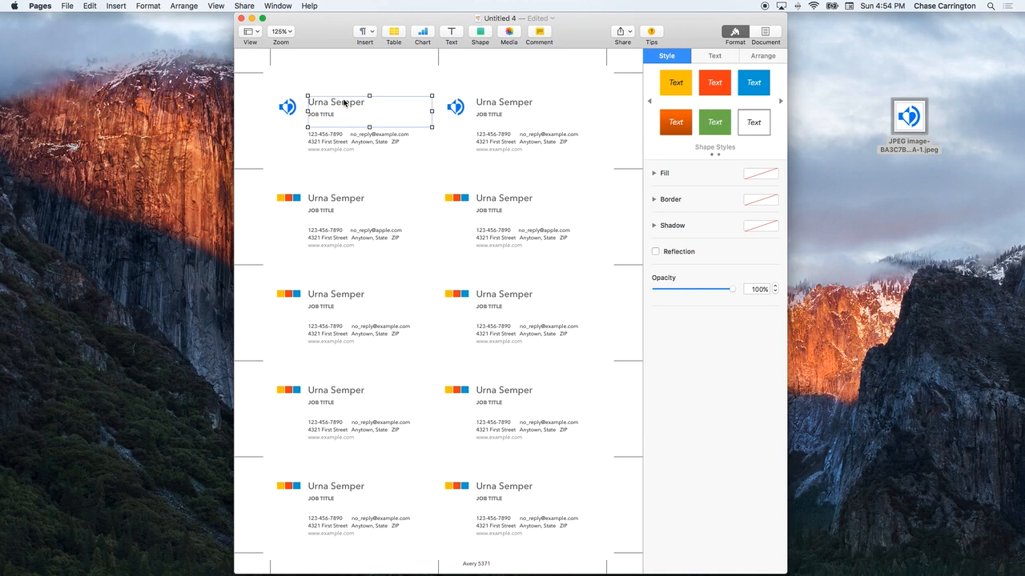
{"action": "double_click", "coordinate": [335, 102]}
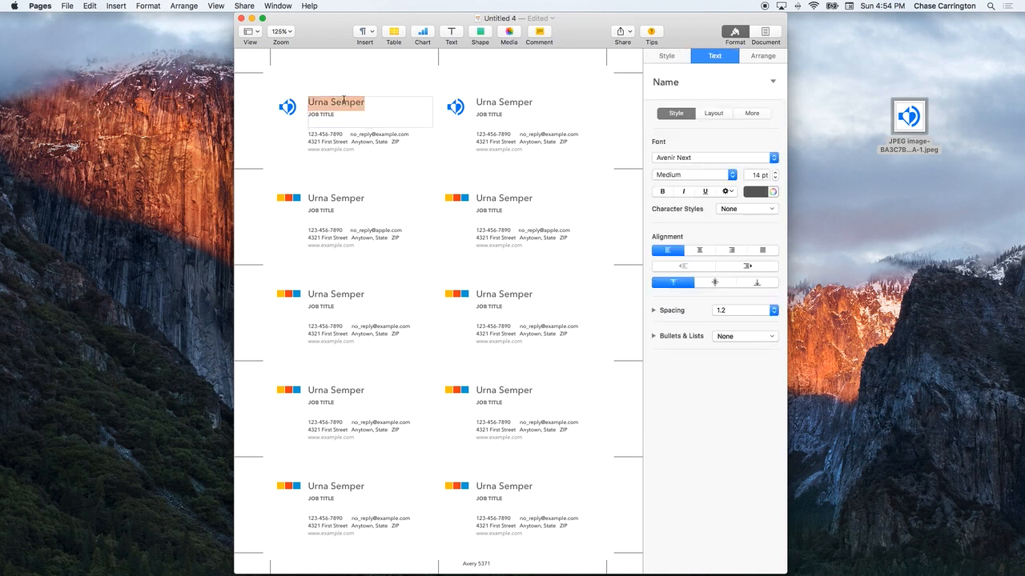
{"action": "type", "text": "Chasde"}
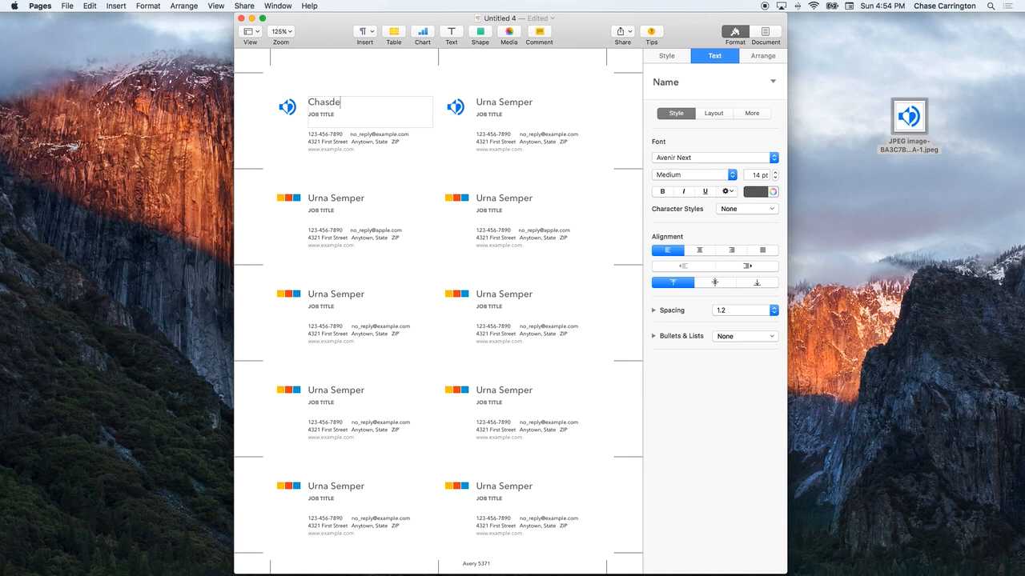
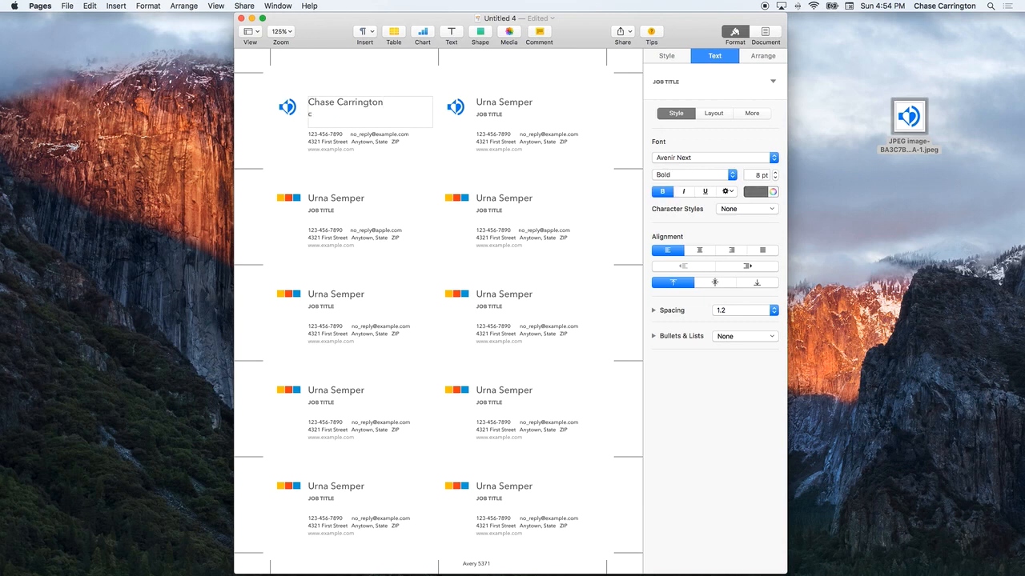
Change the first card's job title to CEO. AMPLIFIER4JC
{"action": "type", "text": "EO"}
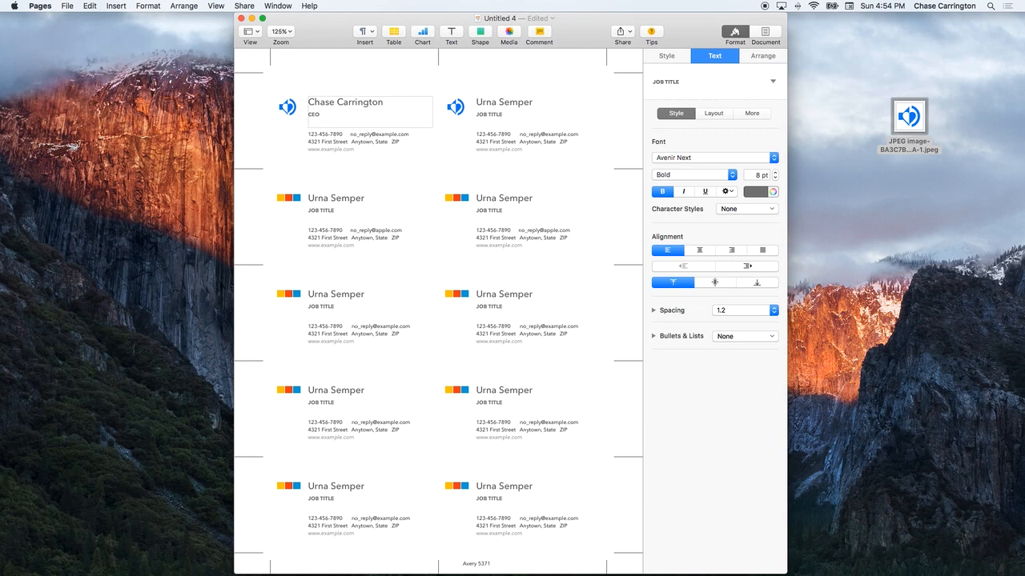
{"action": "type", "text": "."}
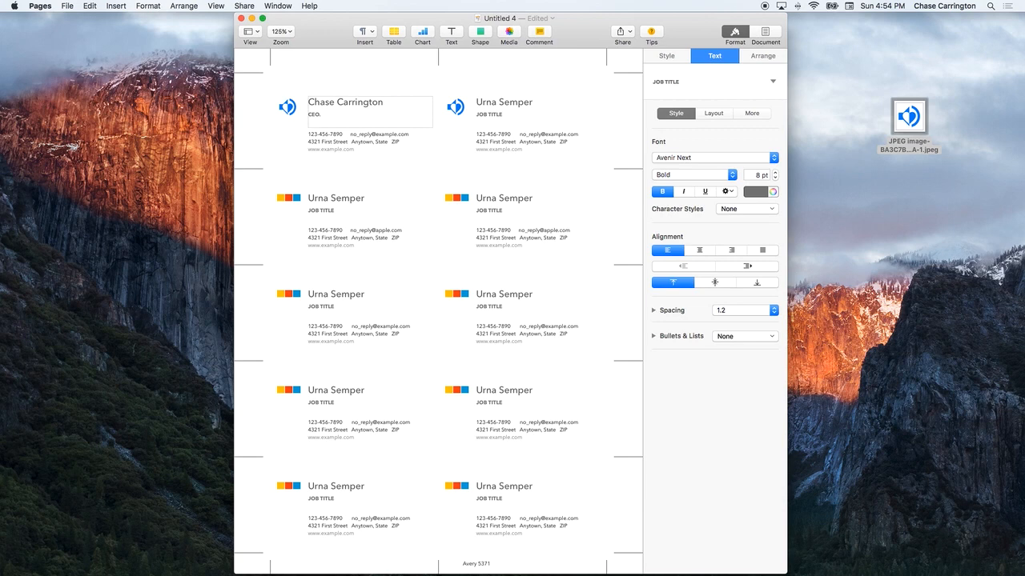
{"action": "type", "text": "AMP"}
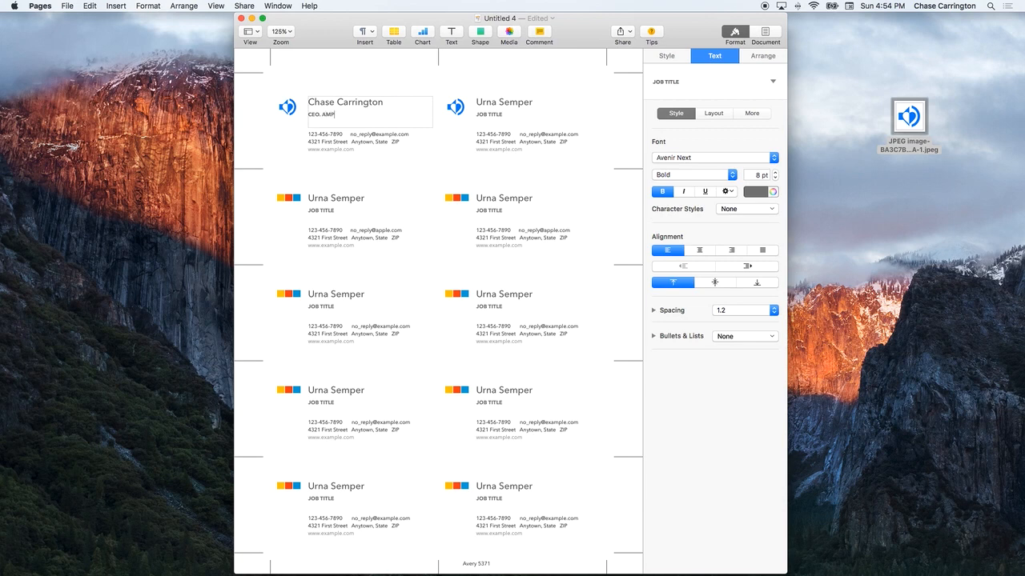
{"action": "type", "text": "LIFIER"}
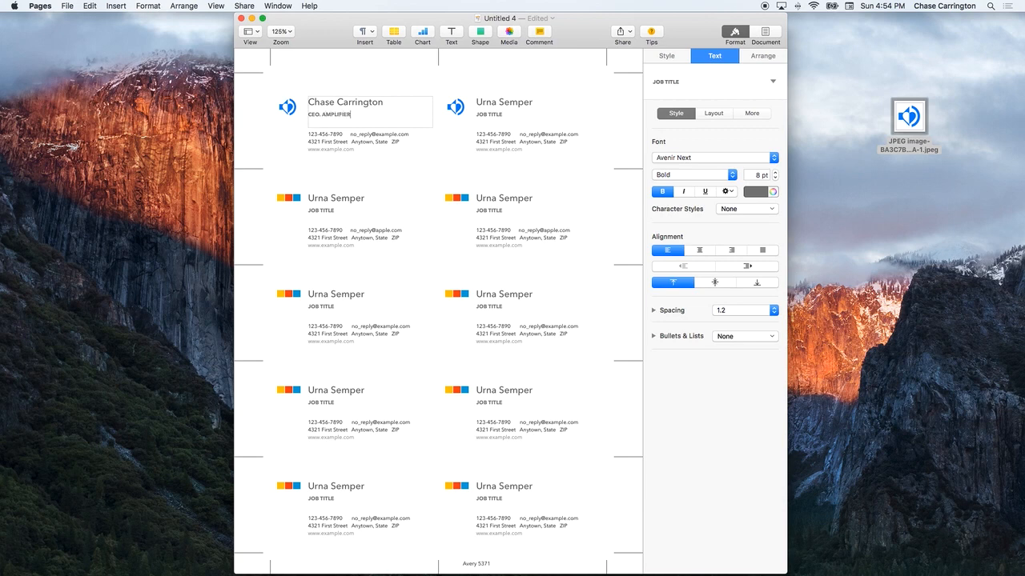
{"action": "type", "text": "4JC"}
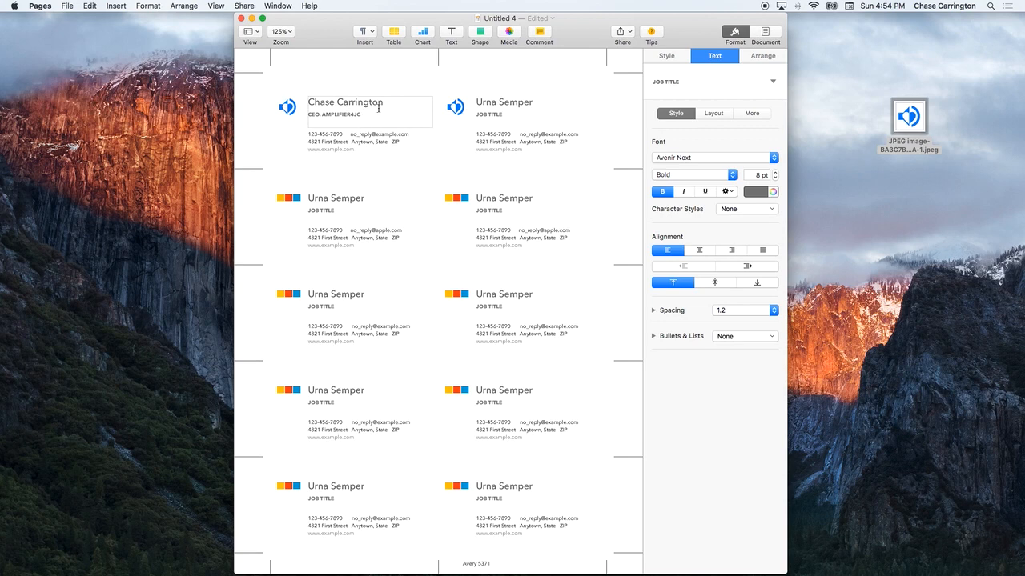
{"action": "left_click", "coordinate": [326, 133]}
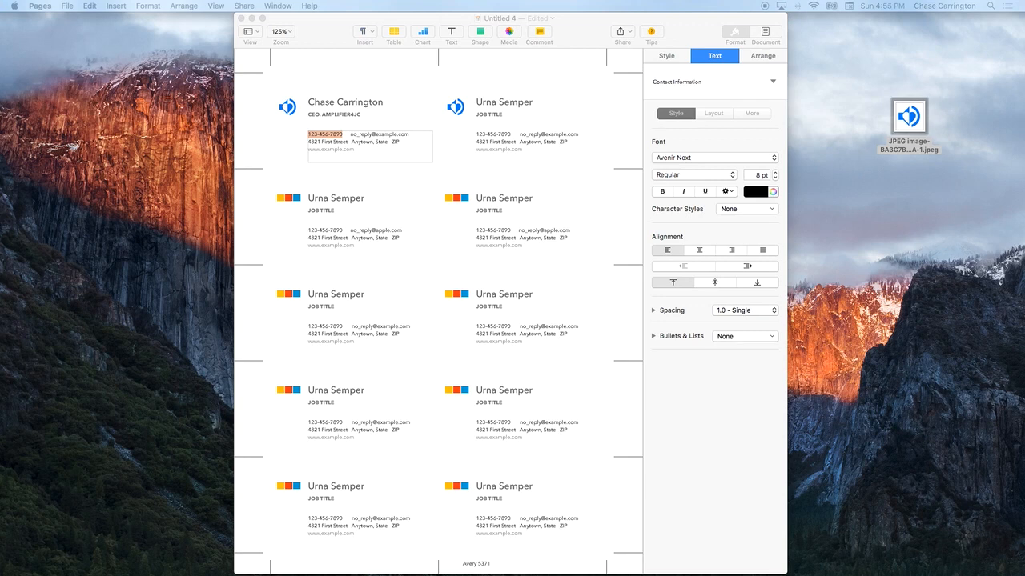
{"action": "mouse_move", "coordinate": [450, 85]}
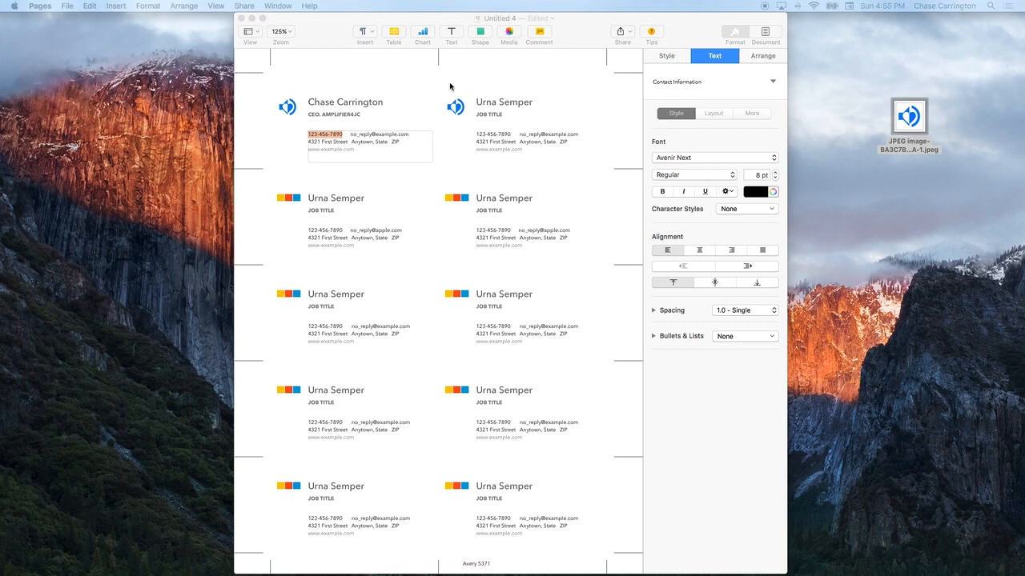
{"action": "mouse_move", "coordinate": [772, 128]}
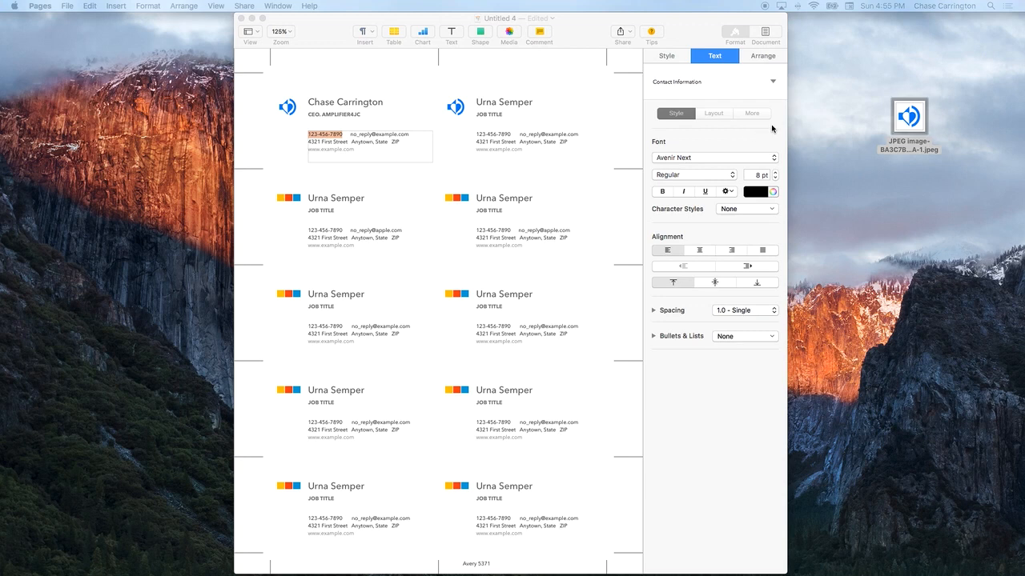
{"action": "mouse_move", "coordinate": [772, 128]}
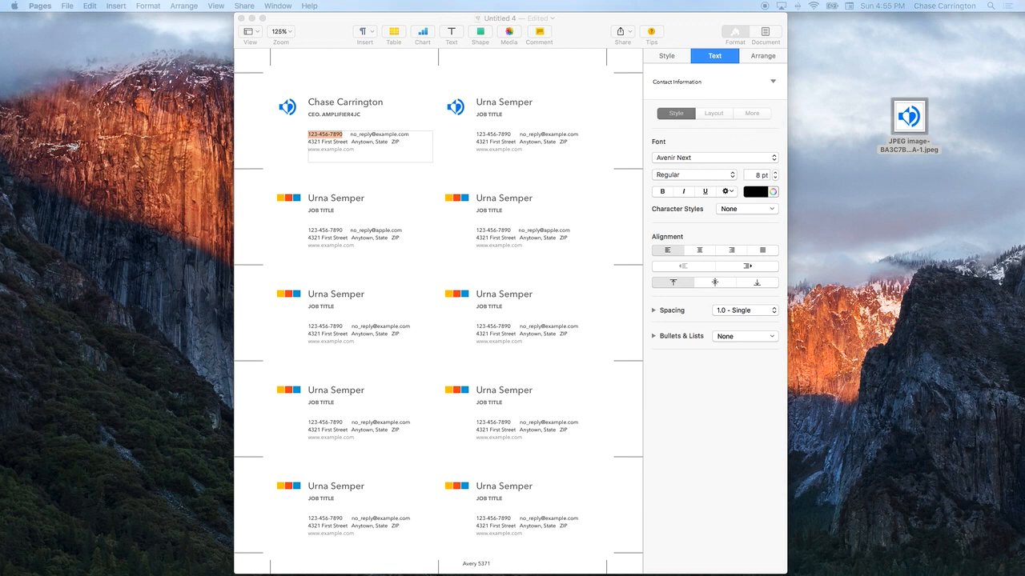
{"action": "mouse_move", "coordinate": [346, 134]}
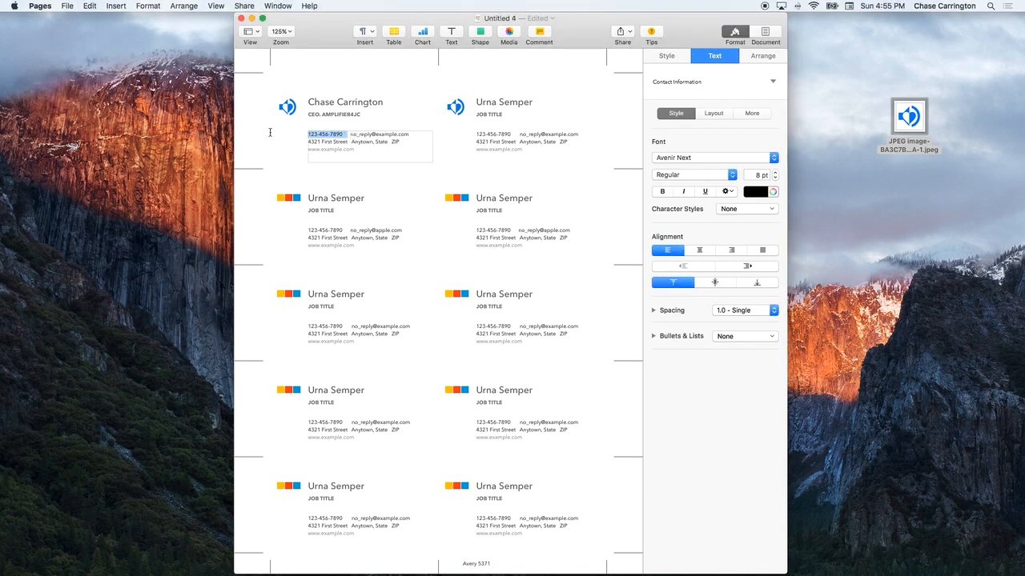
{"action": "double_click", "coordinate": [348, 134]}
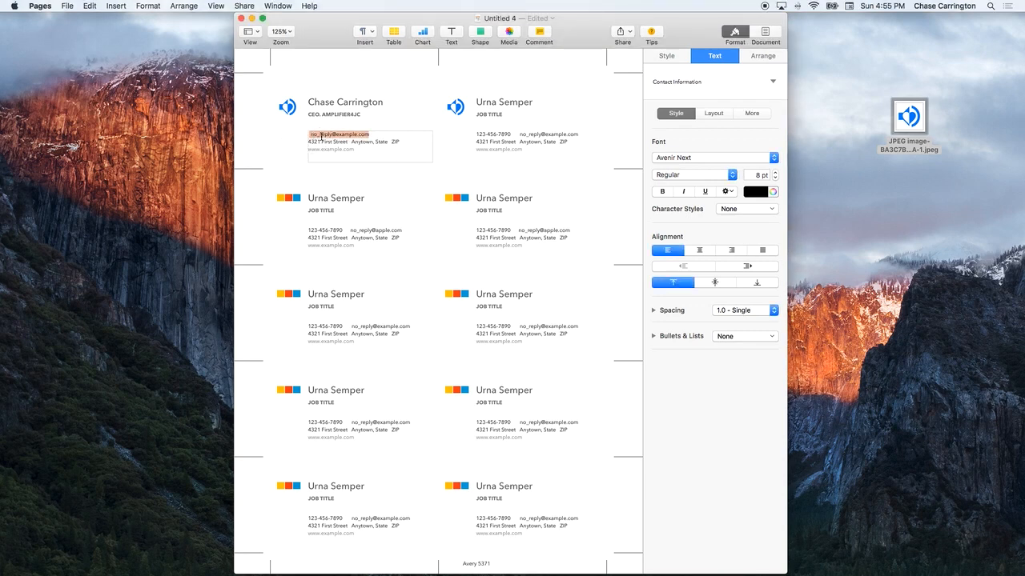
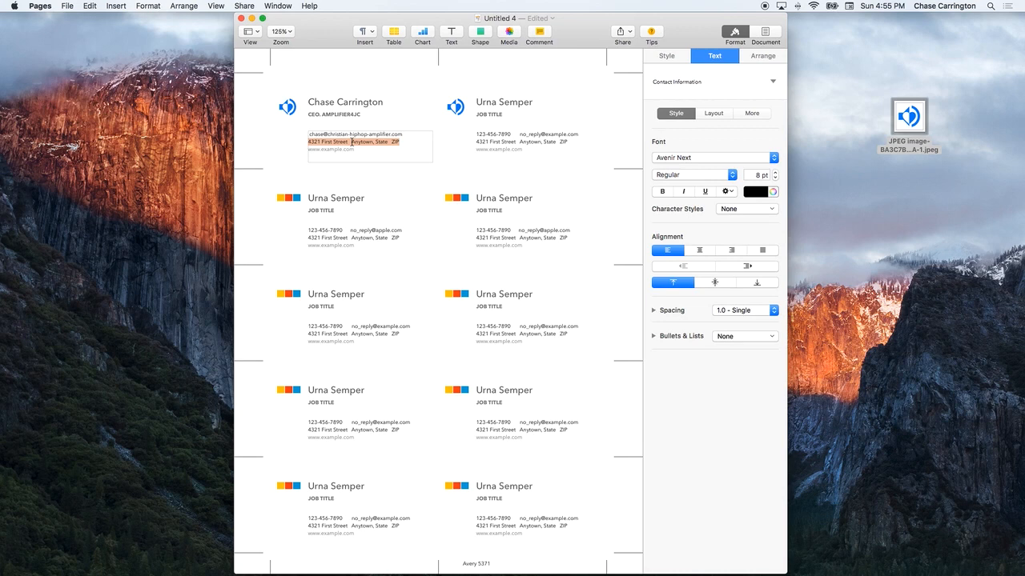
{"action": "type", "text": "C"}
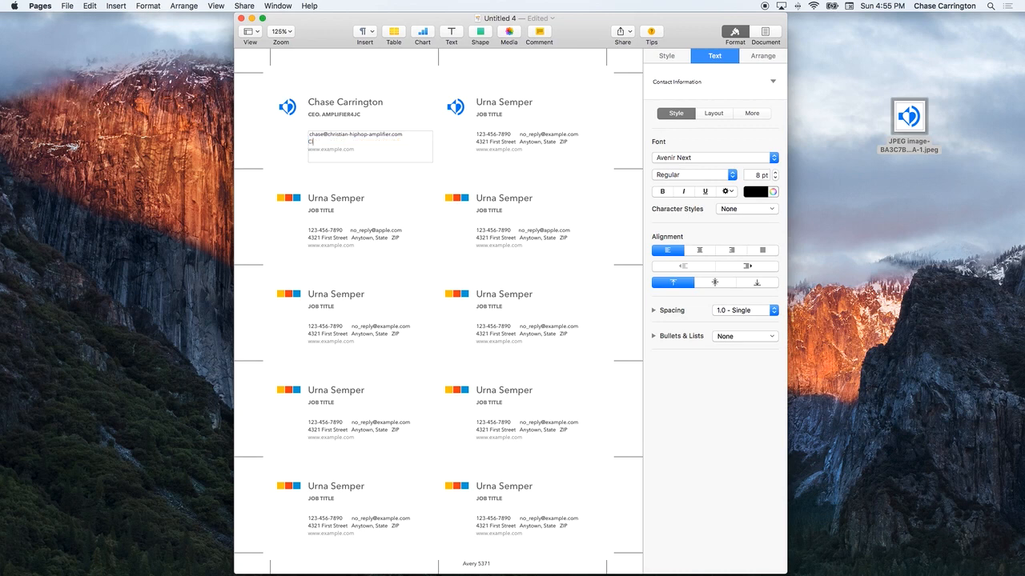
{"action": "type", "text": "leveland, OH"}
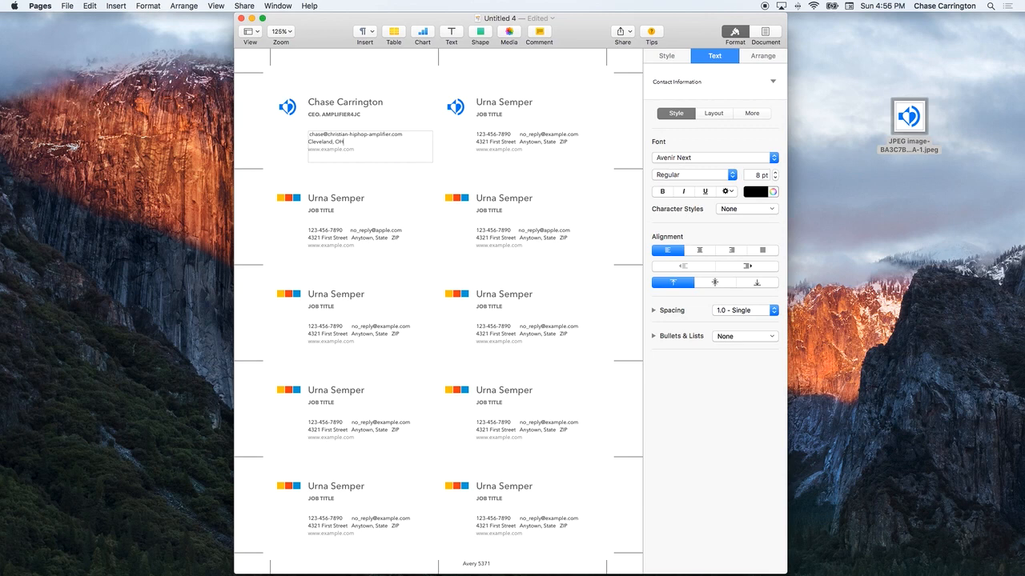
{"action": "mouse_move", "coordinate": [969, 117]}
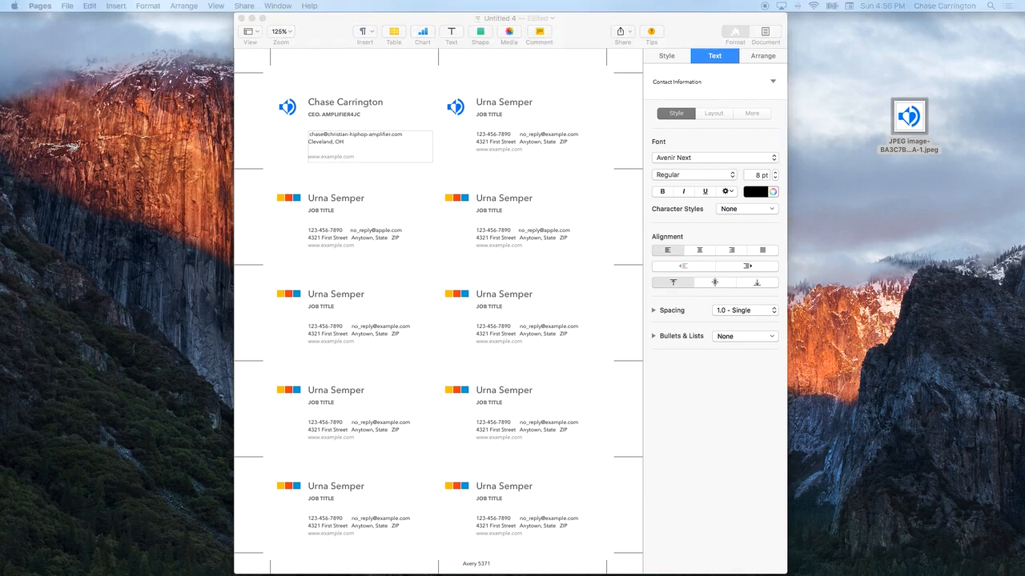
{"action": "mouse_move", "coordinate": [332, 173]}
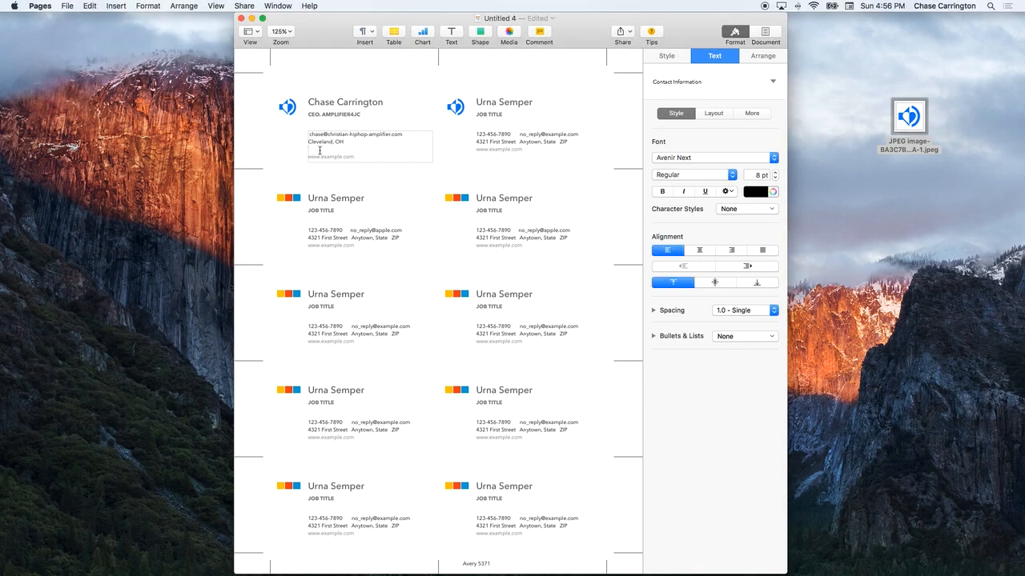
{"action": "type", "text": "@Amplifier4JC"}
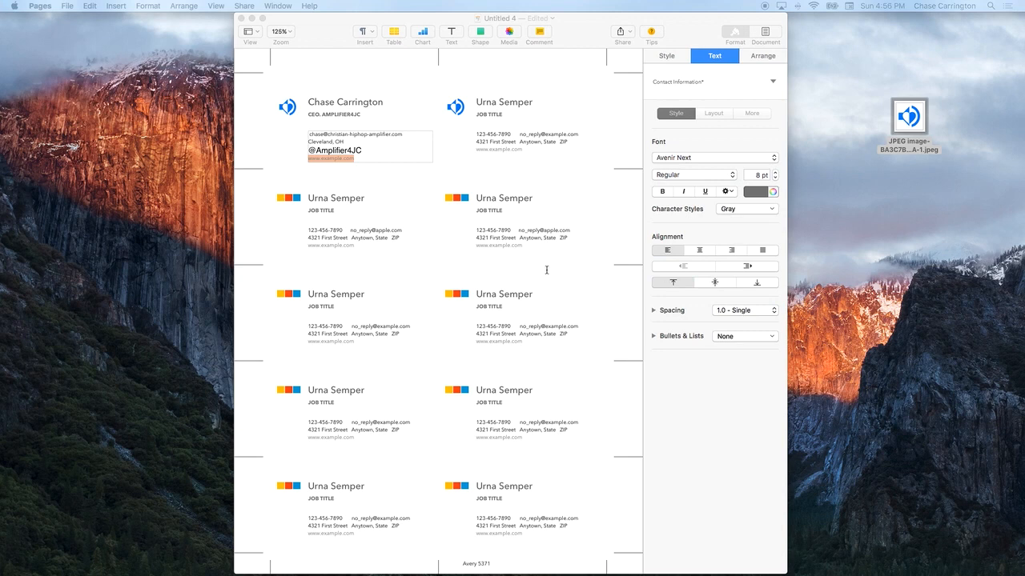
Apply the Emphasis character style to the first card's website line and adjust its size toward 10 pt
{"action": "left_click", "coordinate": [666, 250]}
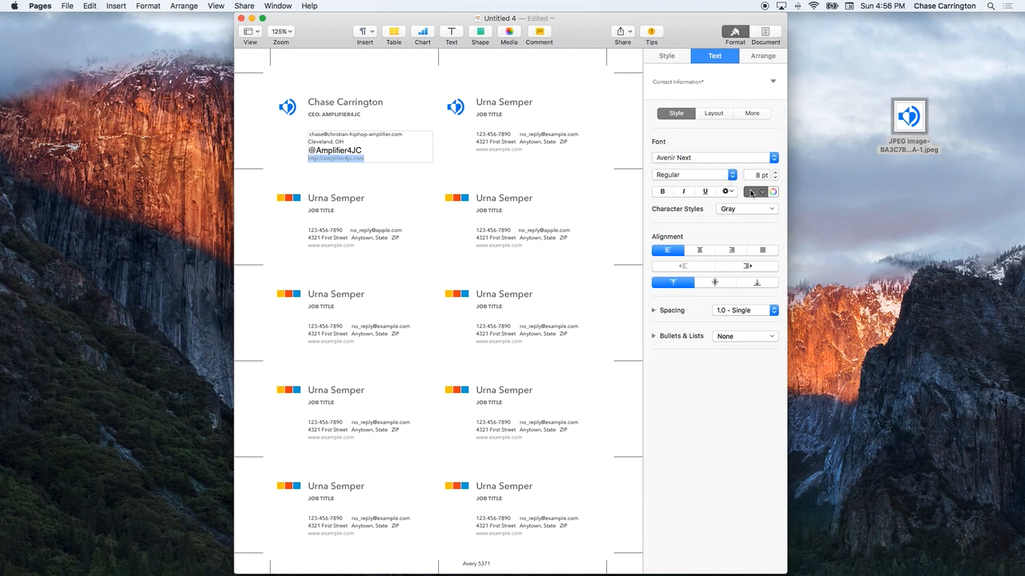
{"action": "left_click", "coordinate": [771, 208]}
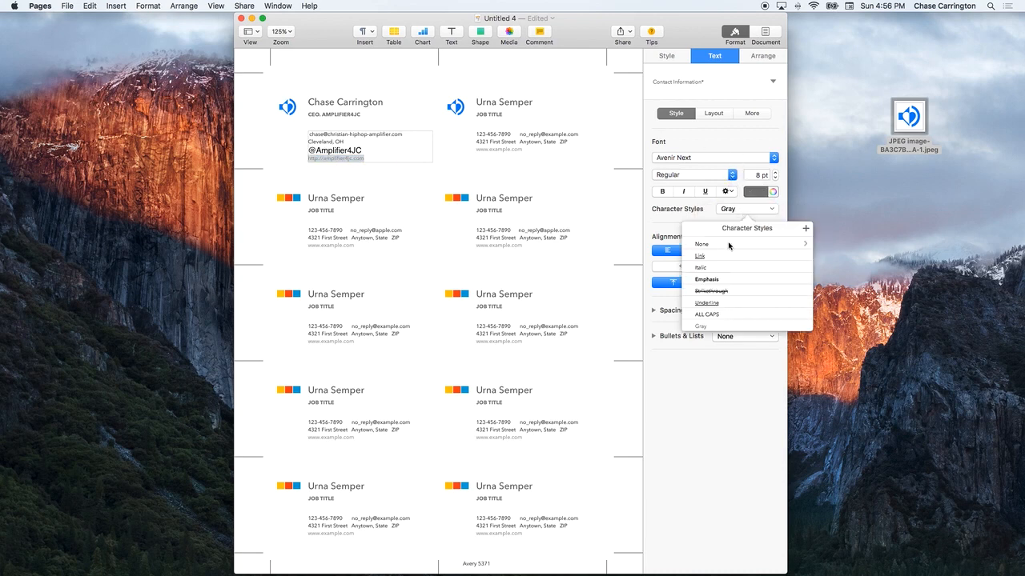
{"action": "left_click", "coordinate": [707, 279]}
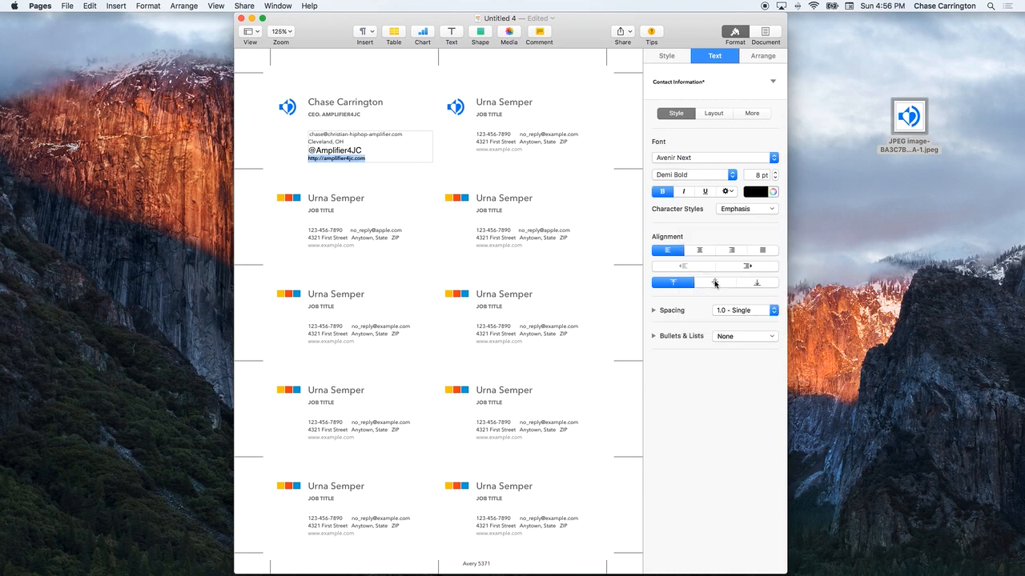
{"action": "left_click", "coordinate": [770, 209]}
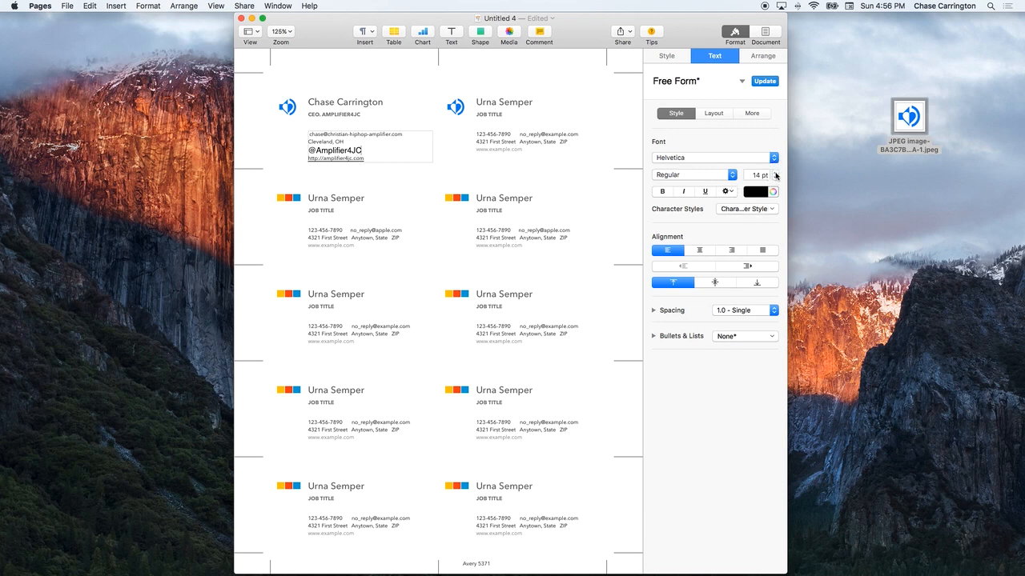
{"action": "left_click", "coordinate": [774, 179]}
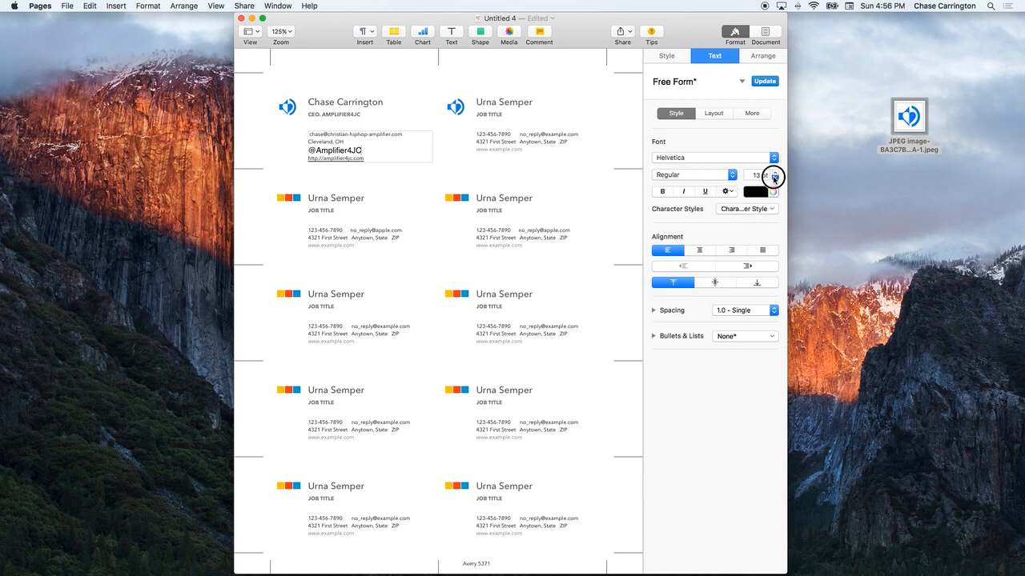
{"action": "left_click", "coordinate": [773, 179]}
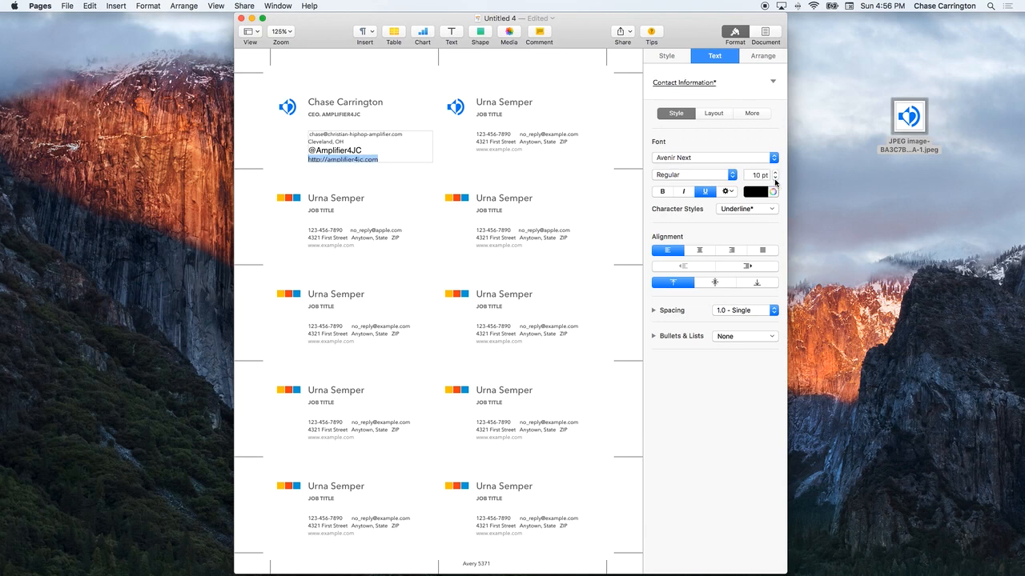
{"action": "left_click", "coordinate": [773, 178]}
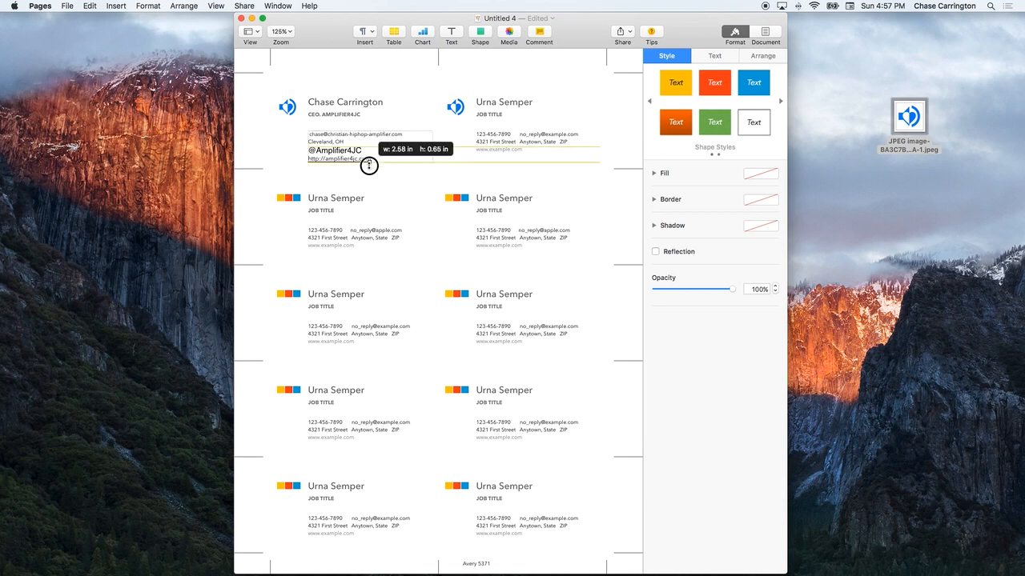
Make the first card's contact box taller and return the website link to 10 pt
{"action": "left_click_drag", "start_coordinate": [369, 167], "coordinate": [369, 175]}
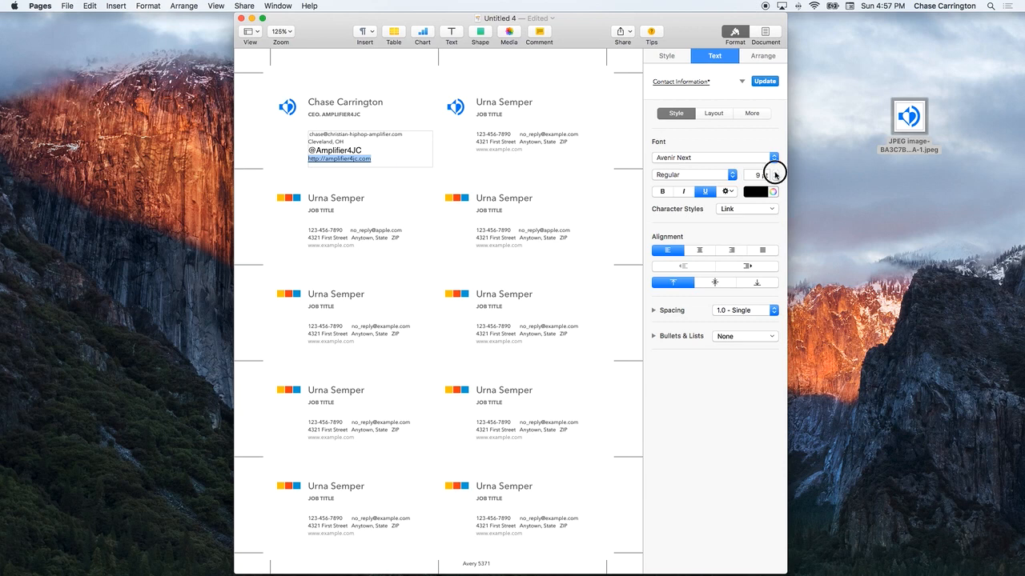
{"action": "left_click", "coordinate": [773, 171]}
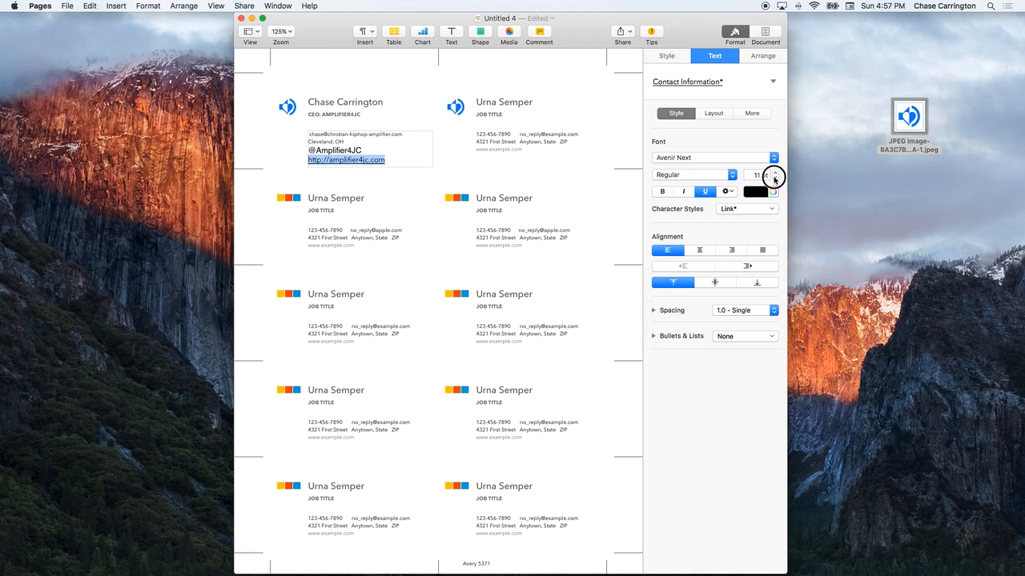
{"action": "left_click", "coordinate": [773, 178]}
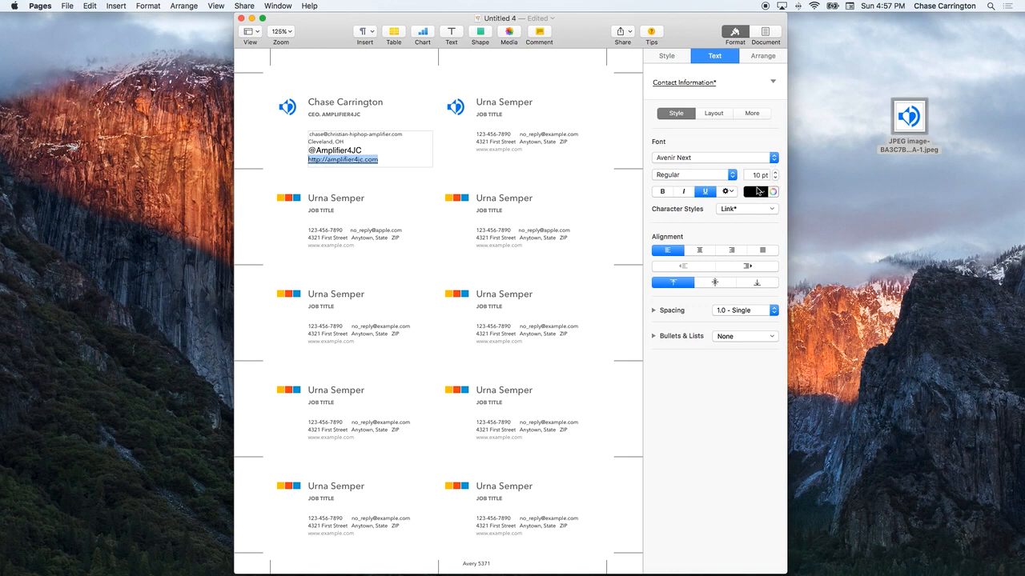
{"action": "left_click", "coordinate": [745, 208]}
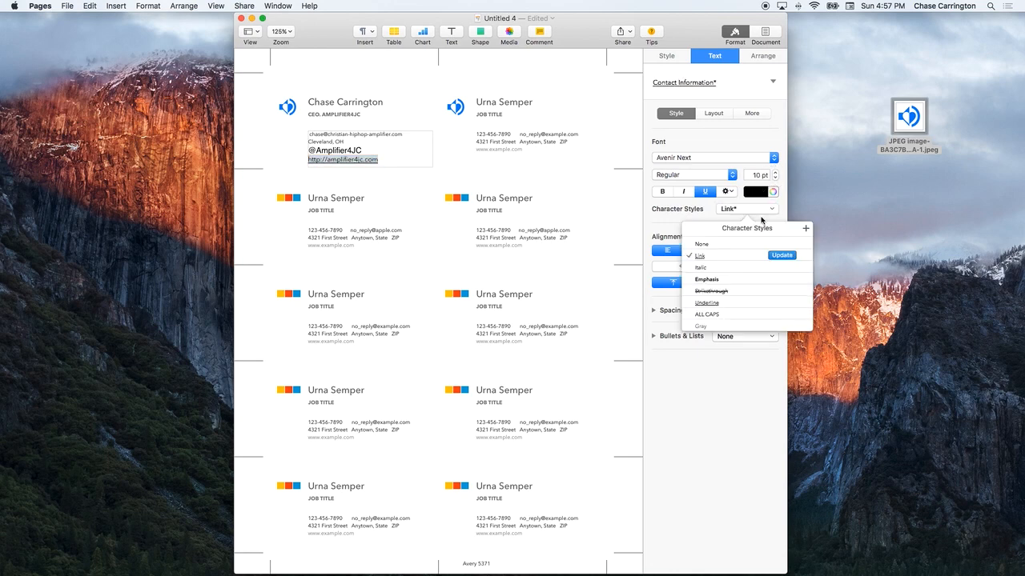
{"action": "mouse_move", "coordinate": [716, 306]}
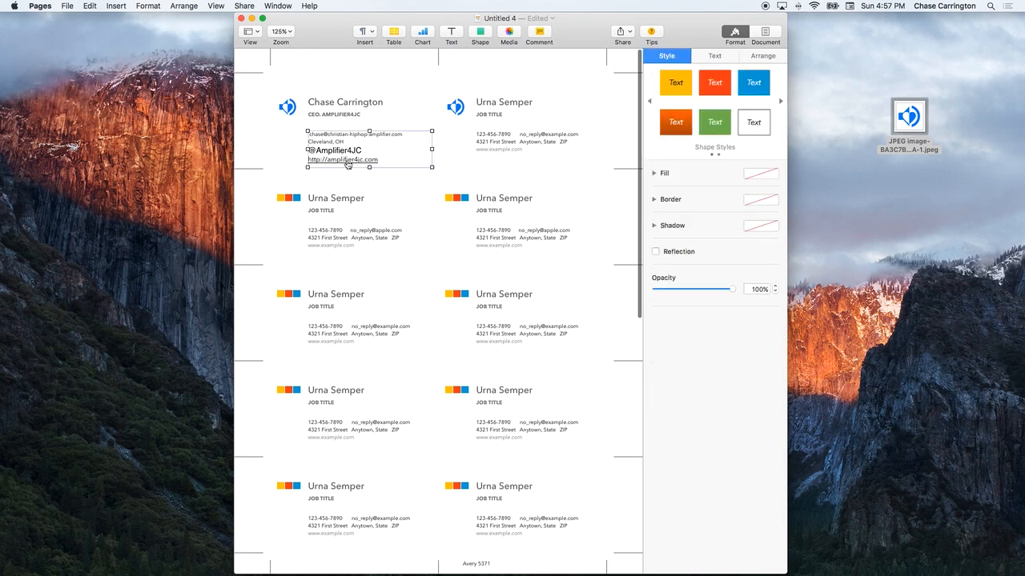
Check that the first card's website link points to amplifier4jc.com
{"action": "left_click", "coordinate": [343, 159]}
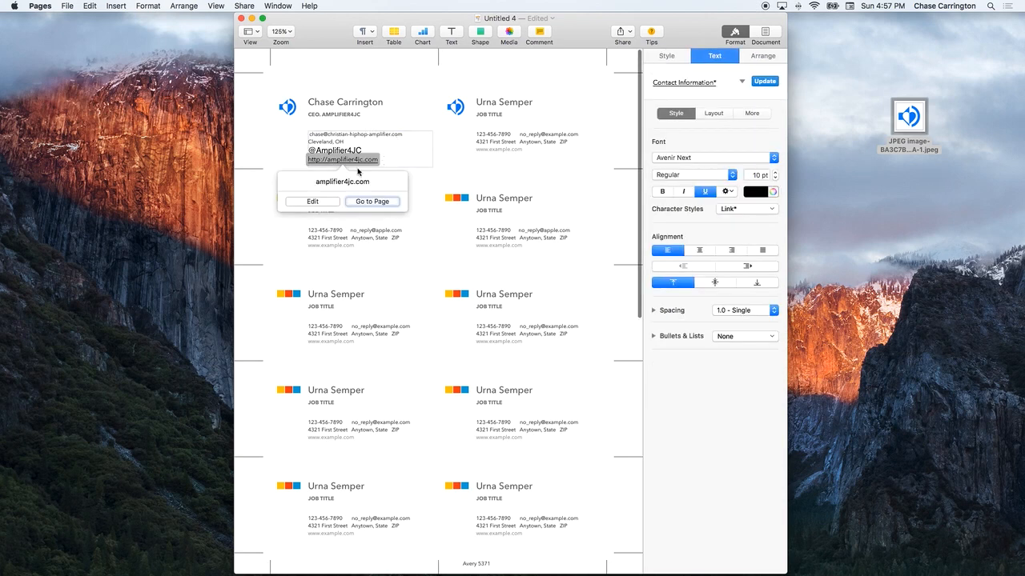
{"action": "mouse_move", "coordinate": [396, 162]}
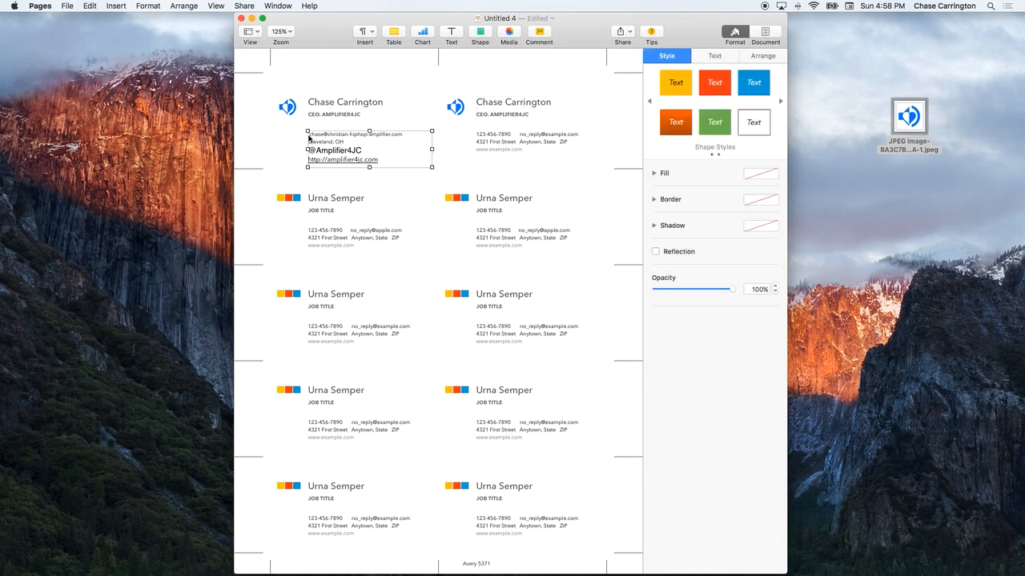
Edit the second card's contact text to match the first card's details
{"action": "left_click", "coordinate": [714, 56]}
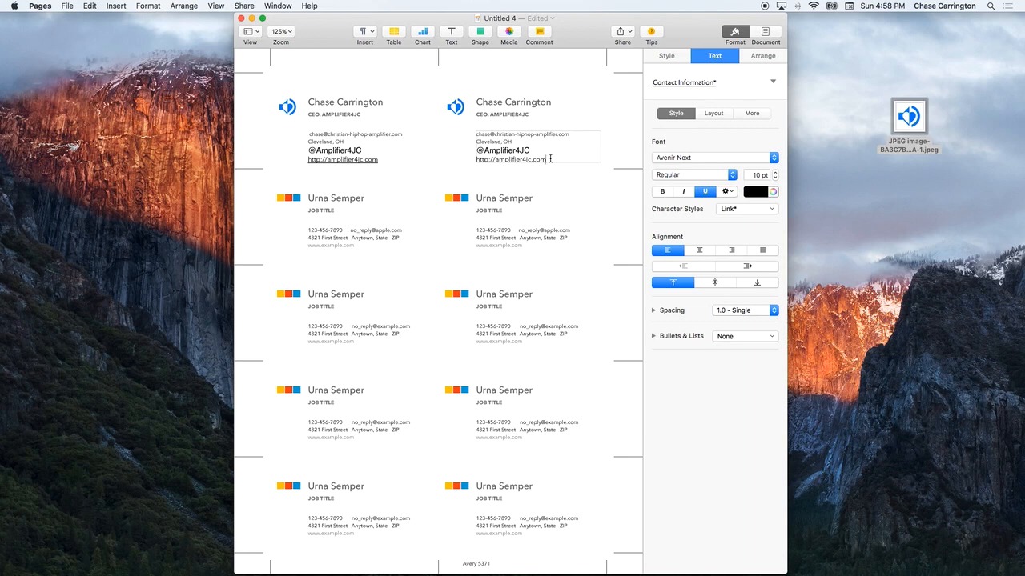
{"action": "left_click", "coordinate": [536, 146]}
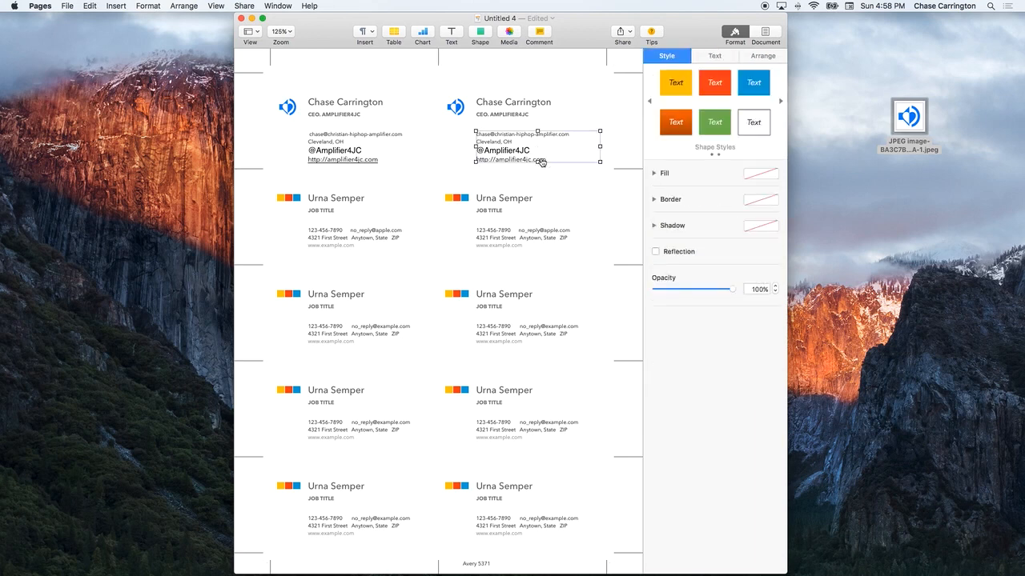
Select the second card's contact text box
{"action": "left_click", "coordinate": [713, 55]}
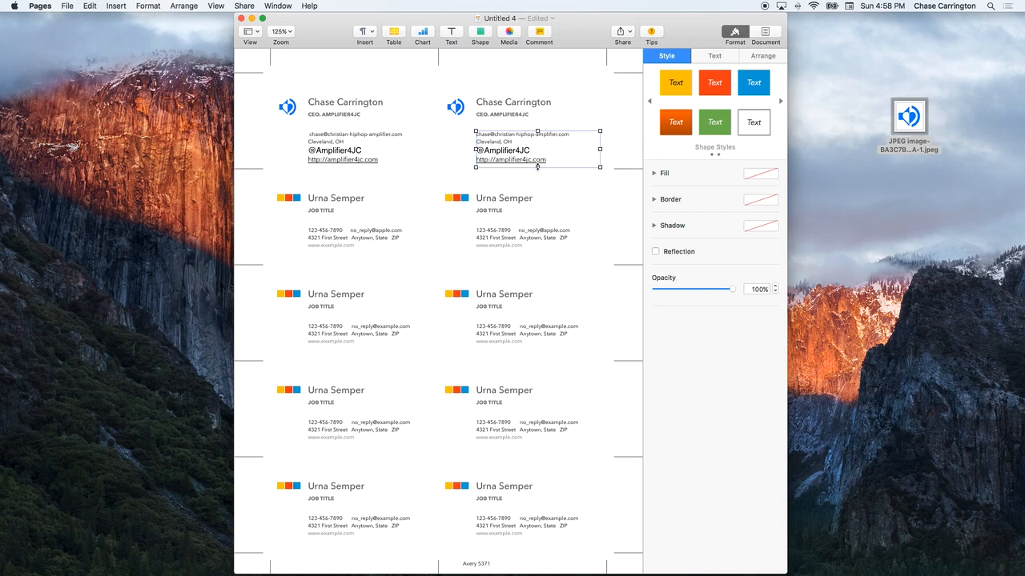
{"action": "mouse_move", "coordinate": [470, 143]}
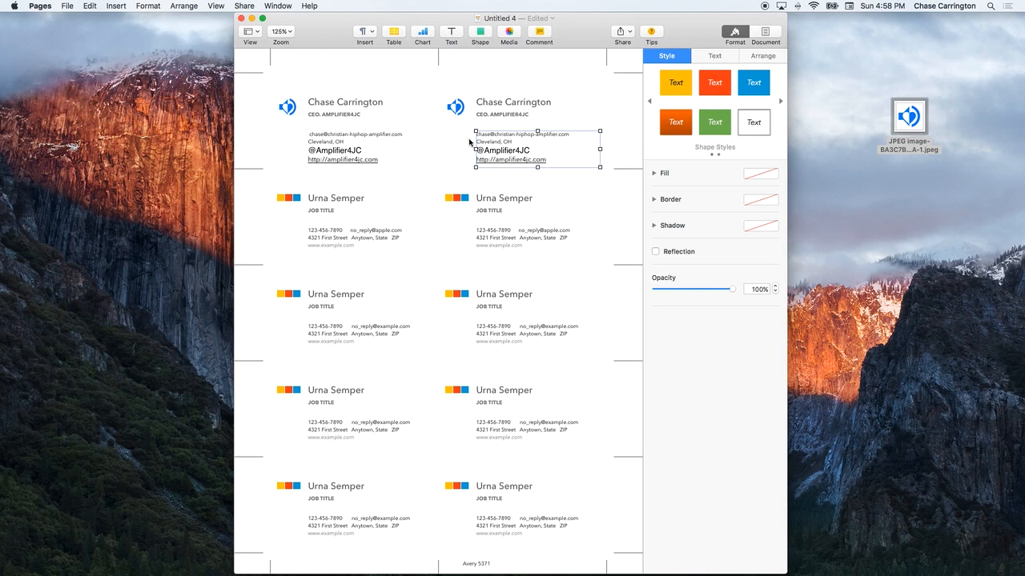